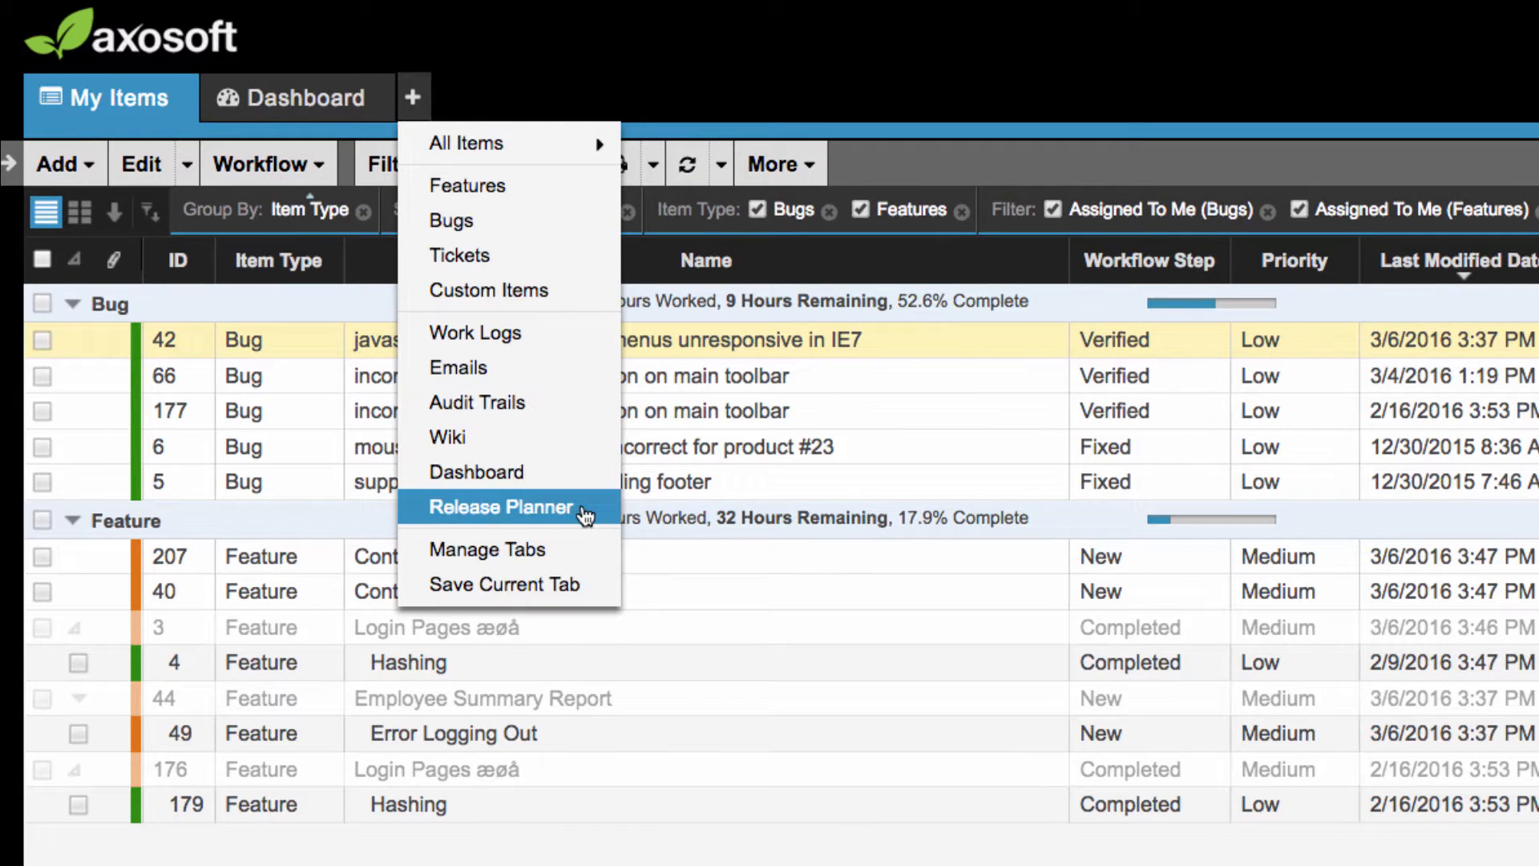
Open the Release Planner in a new tab from the + menu.
{"action": "left_click", "coordinate": [501, 508]}
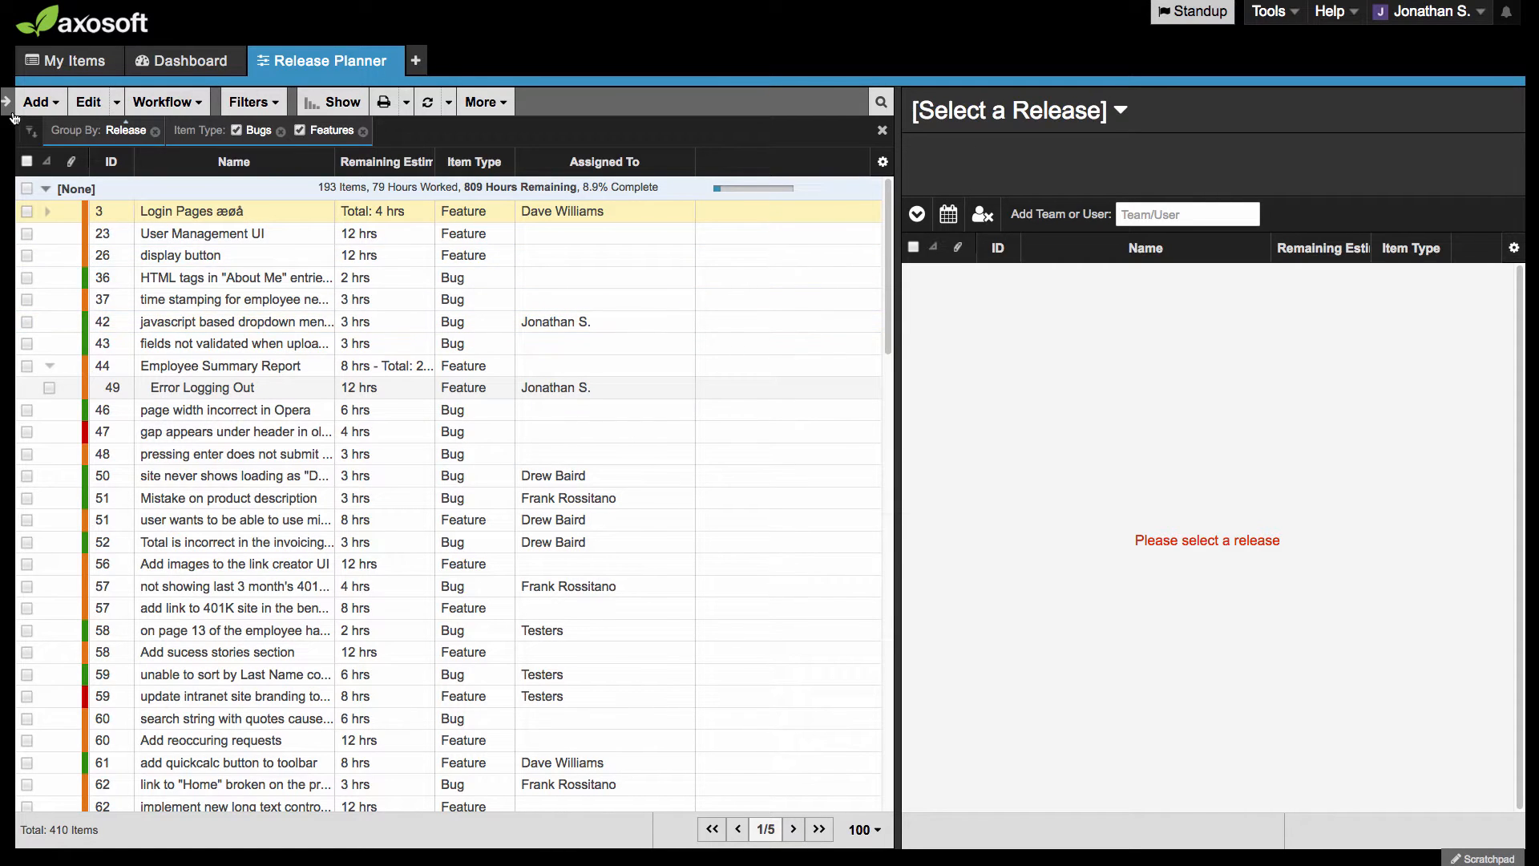
Filter the list to release v1.0 with bugs set to Not Closed, via the Organize panel.
{"action": "left_click", "coordinate": [8, 101]}
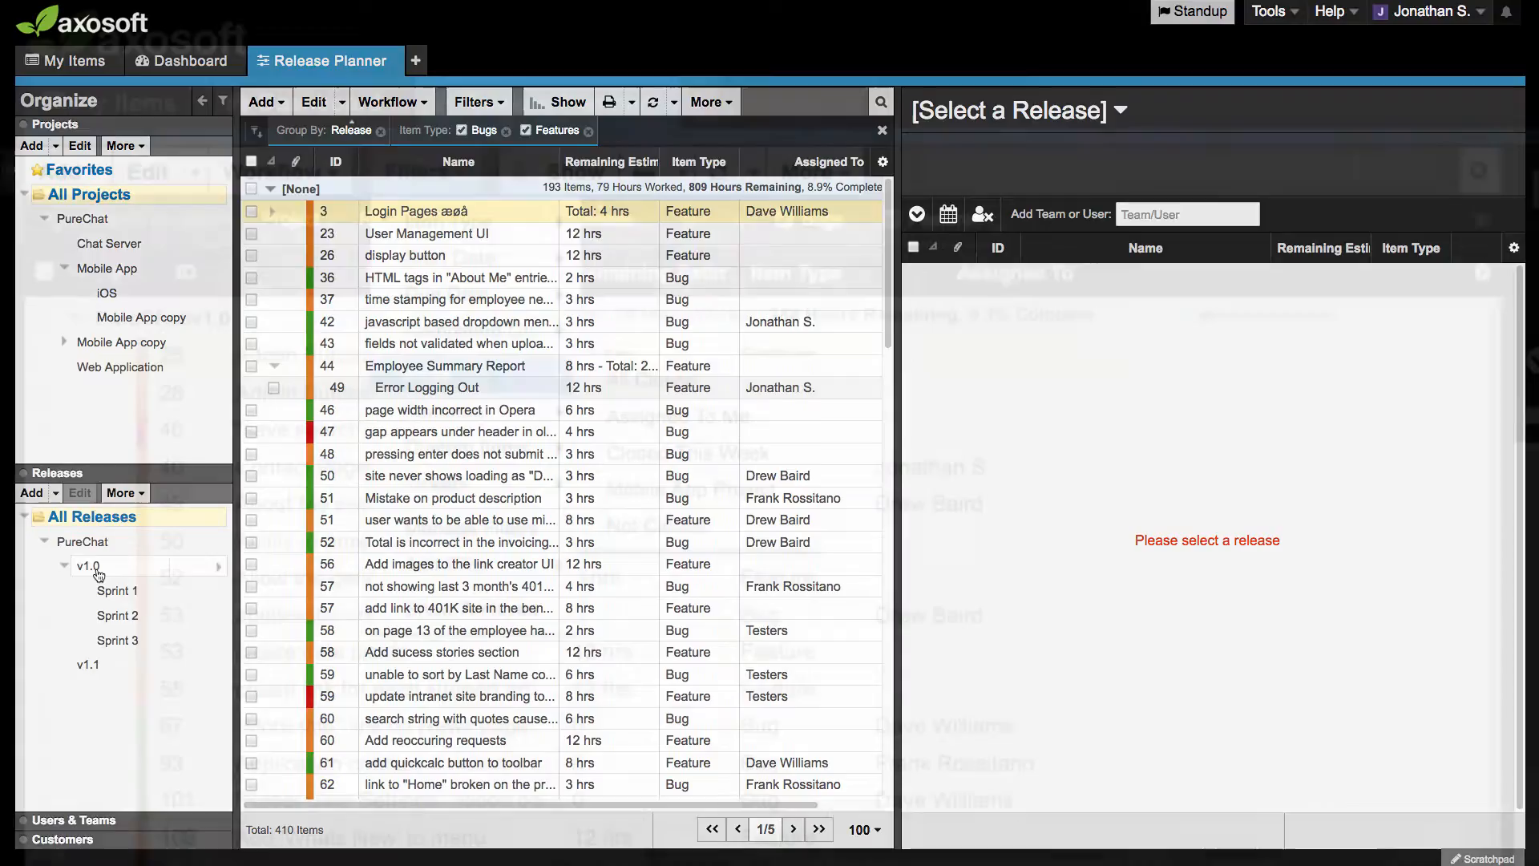
{"action": "left_click", "coordinate": [472, 101]}
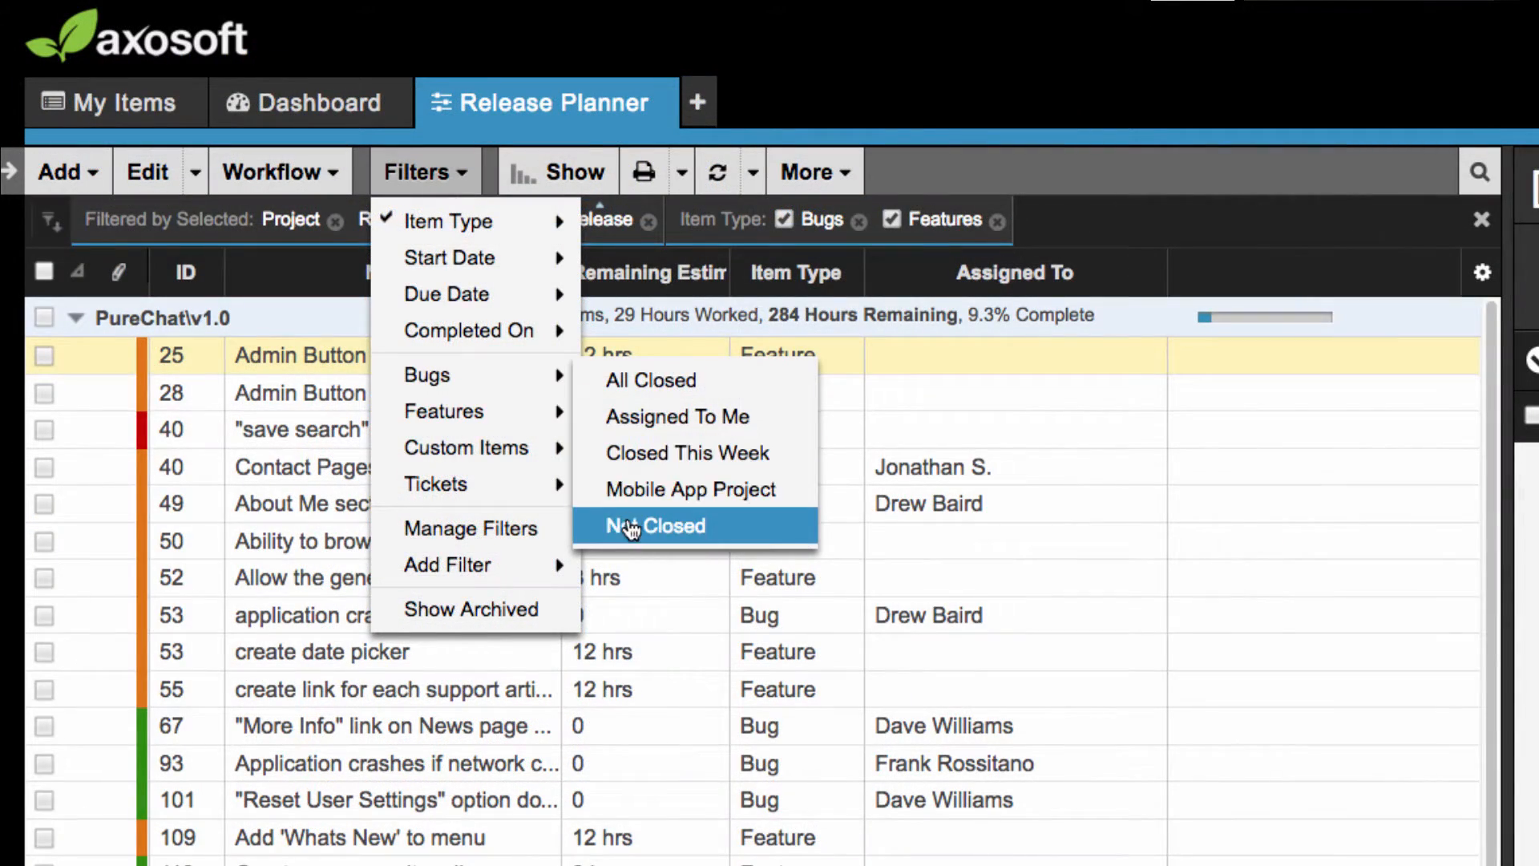
{"action": "left_click", "coordinate": [657, 526]}
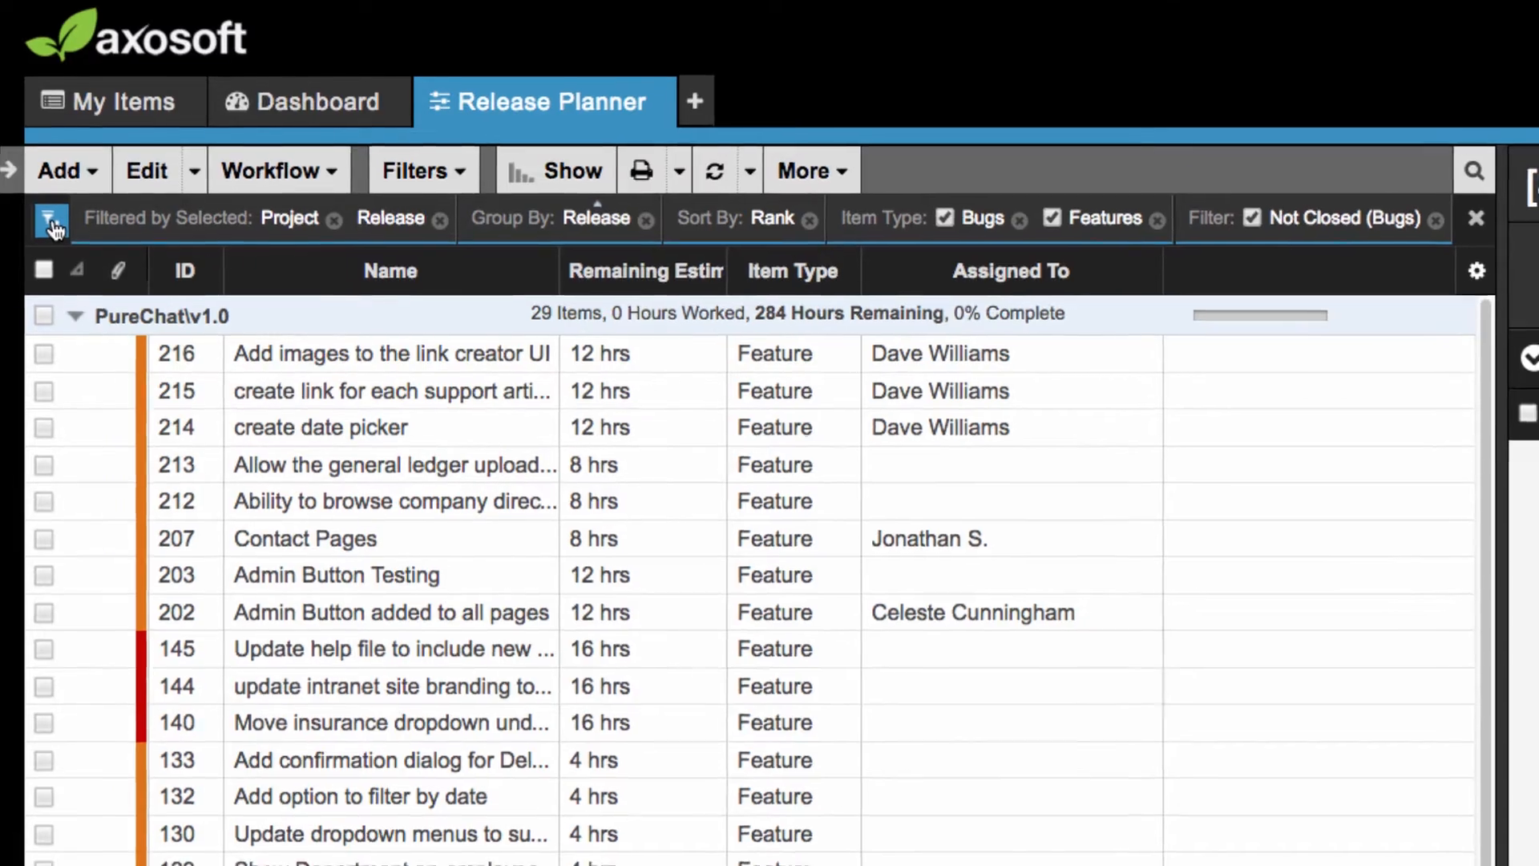
{"action": "left_click", "coordinate": [51, 221]}
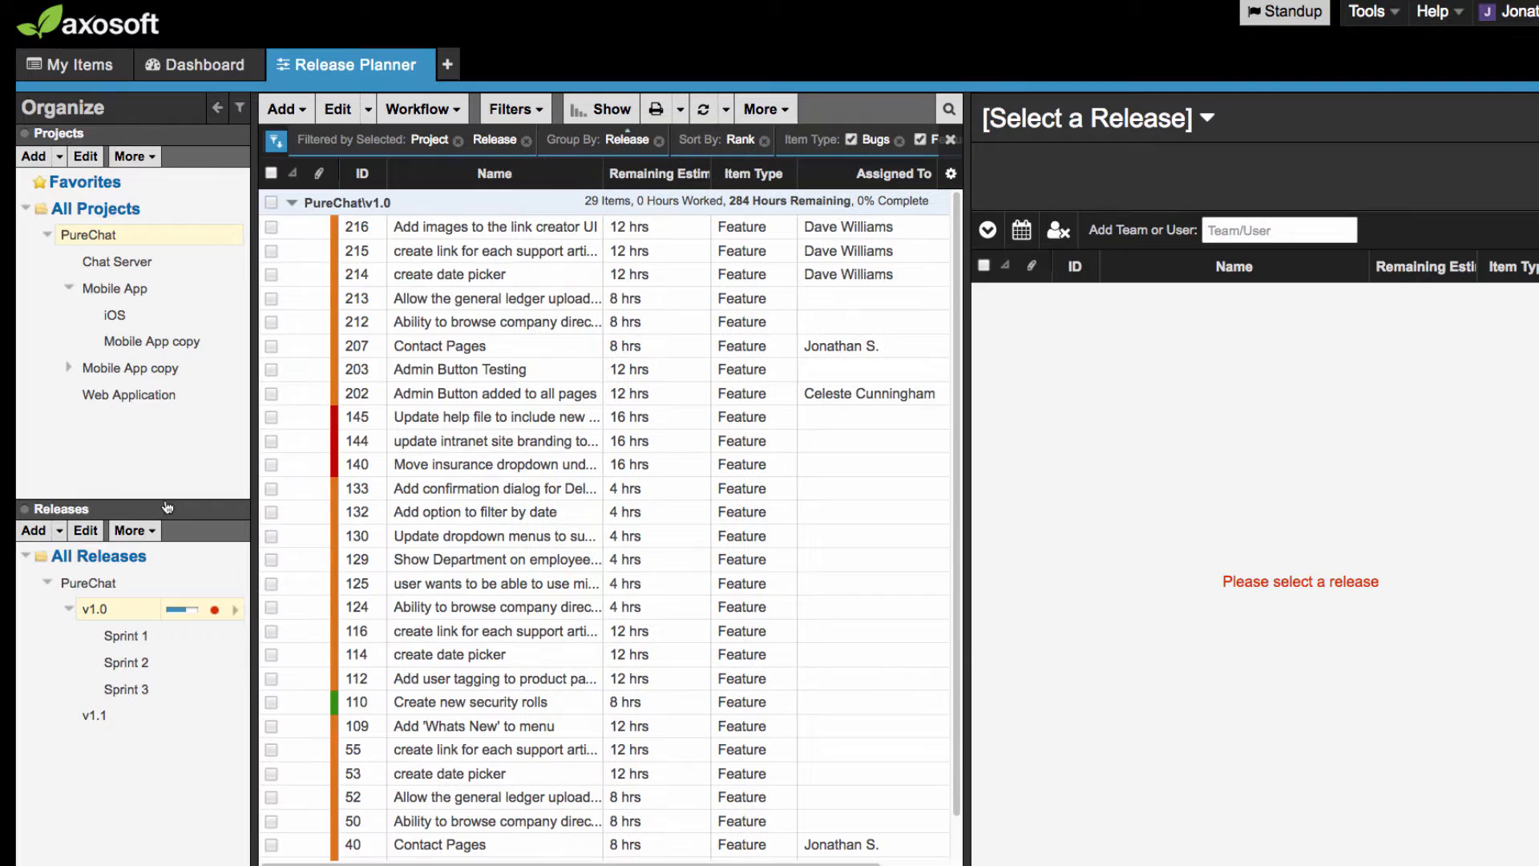
Add a new sprint named 'Sprint' under v1.0 and select Sprint 4 in the release dropdown.
{"action": "left_click", "coordinate": [33, 531]}
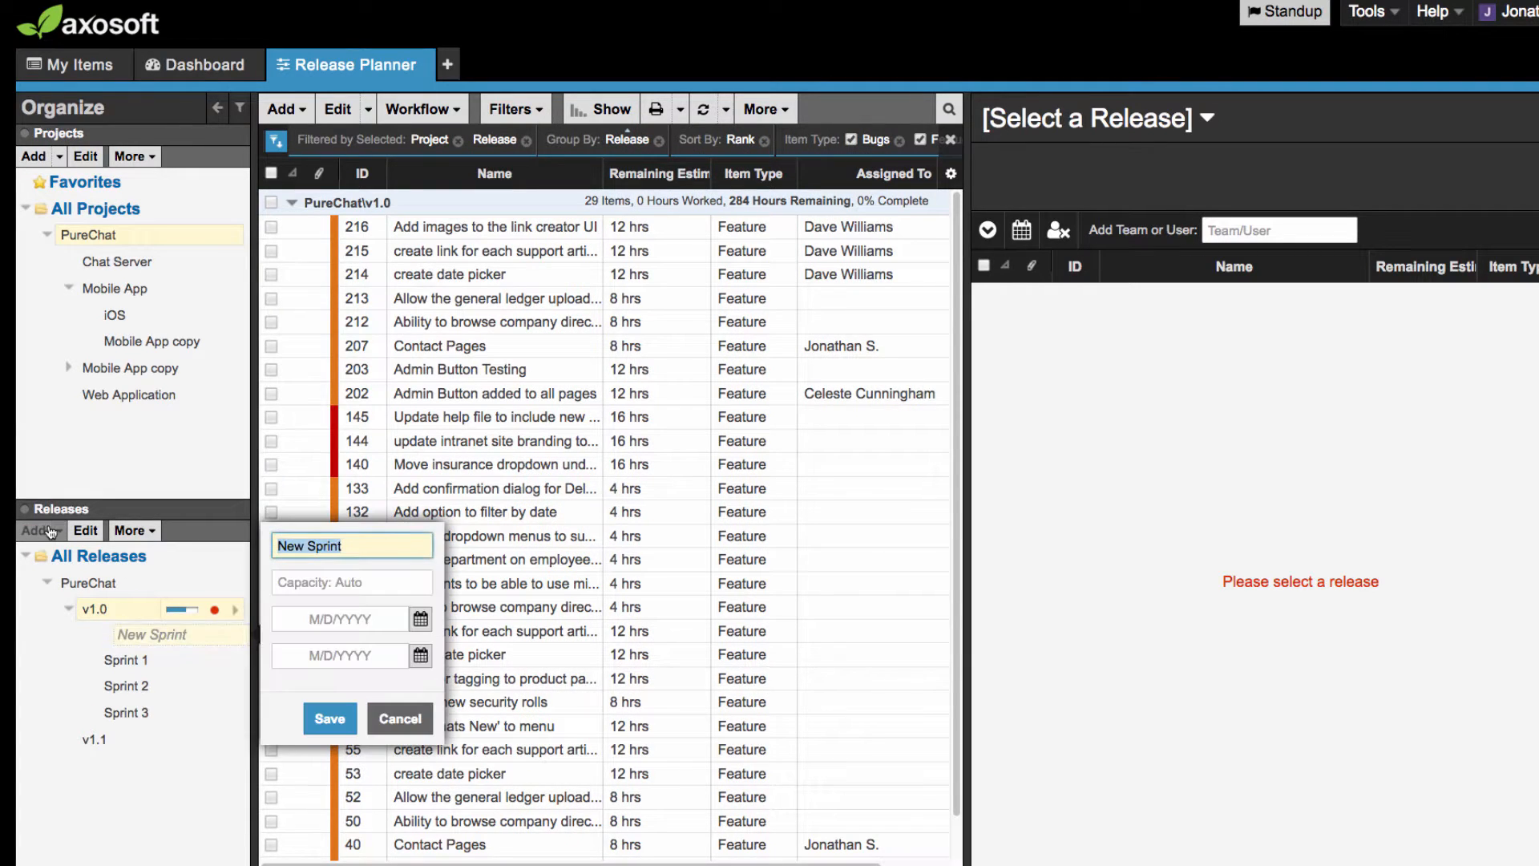
{"action": "type", "text": "Sprint"}
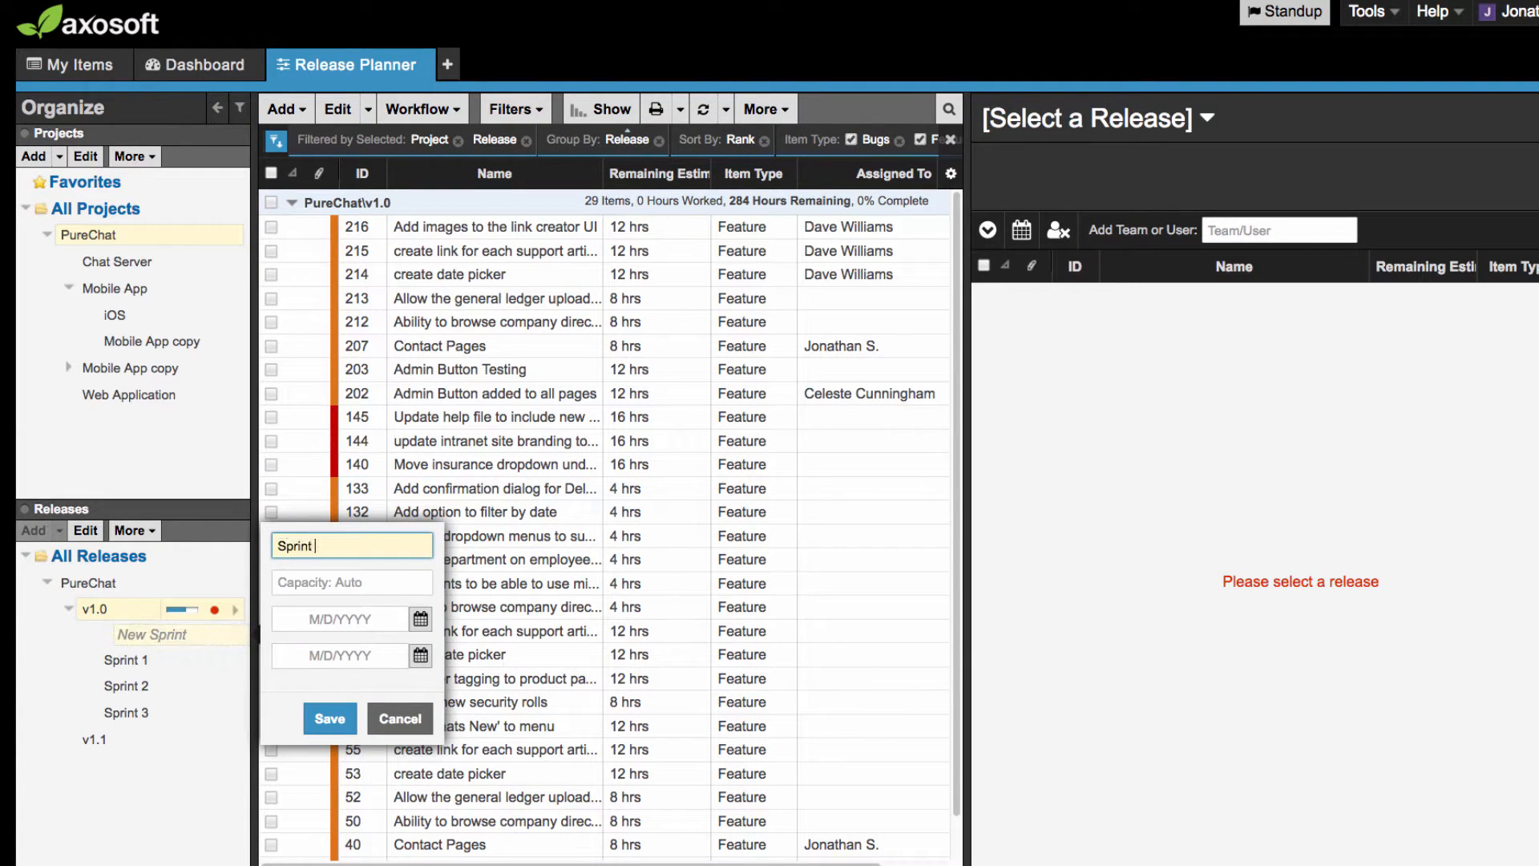
{"action": "left_click", "coordinate": [330, 718]}
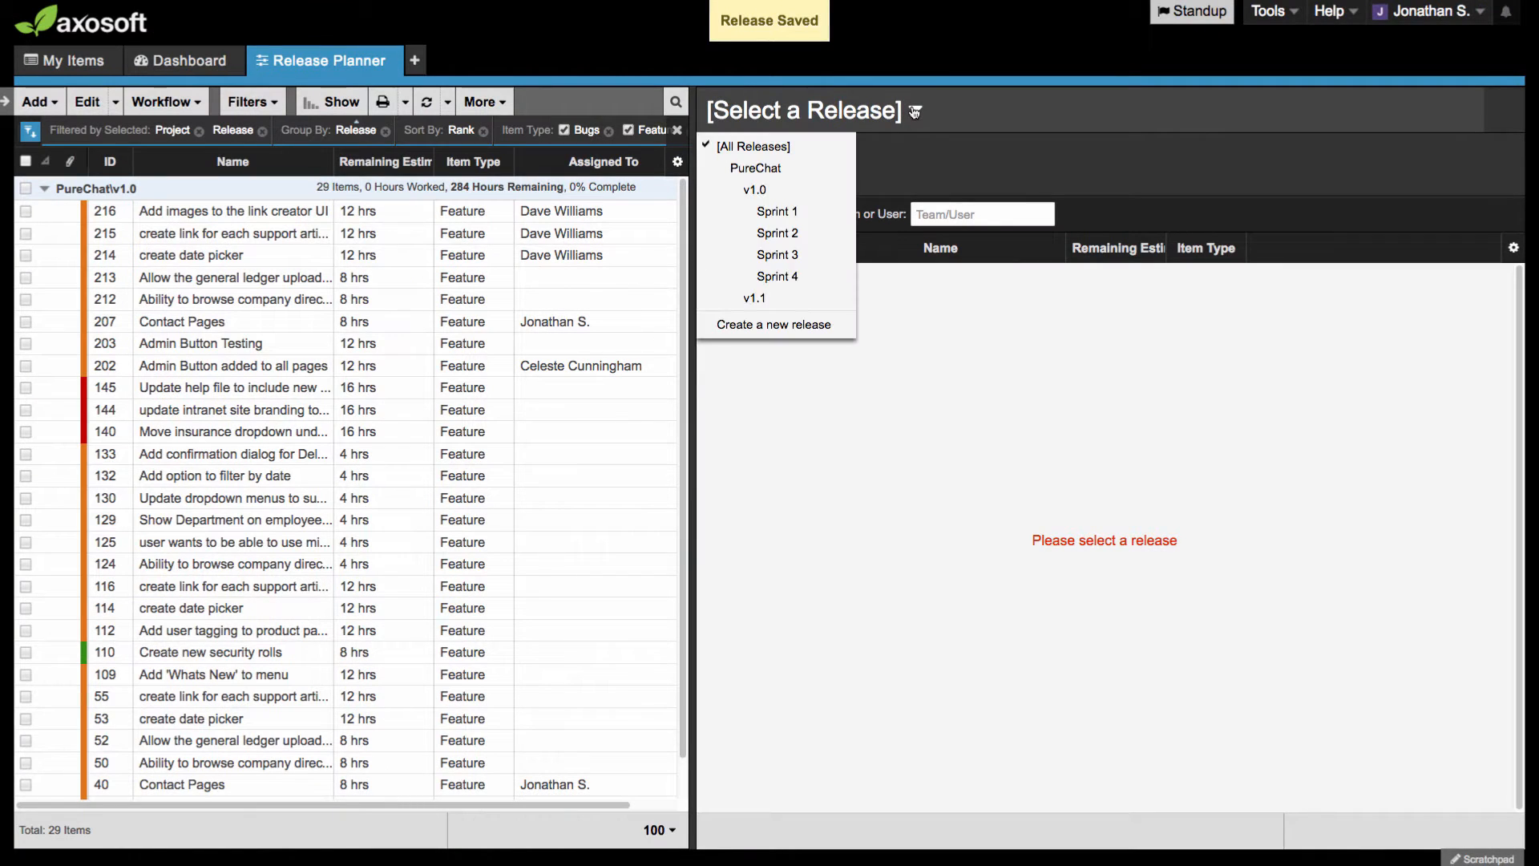
{"action": "left_click", "coordinate": [777, 276]}
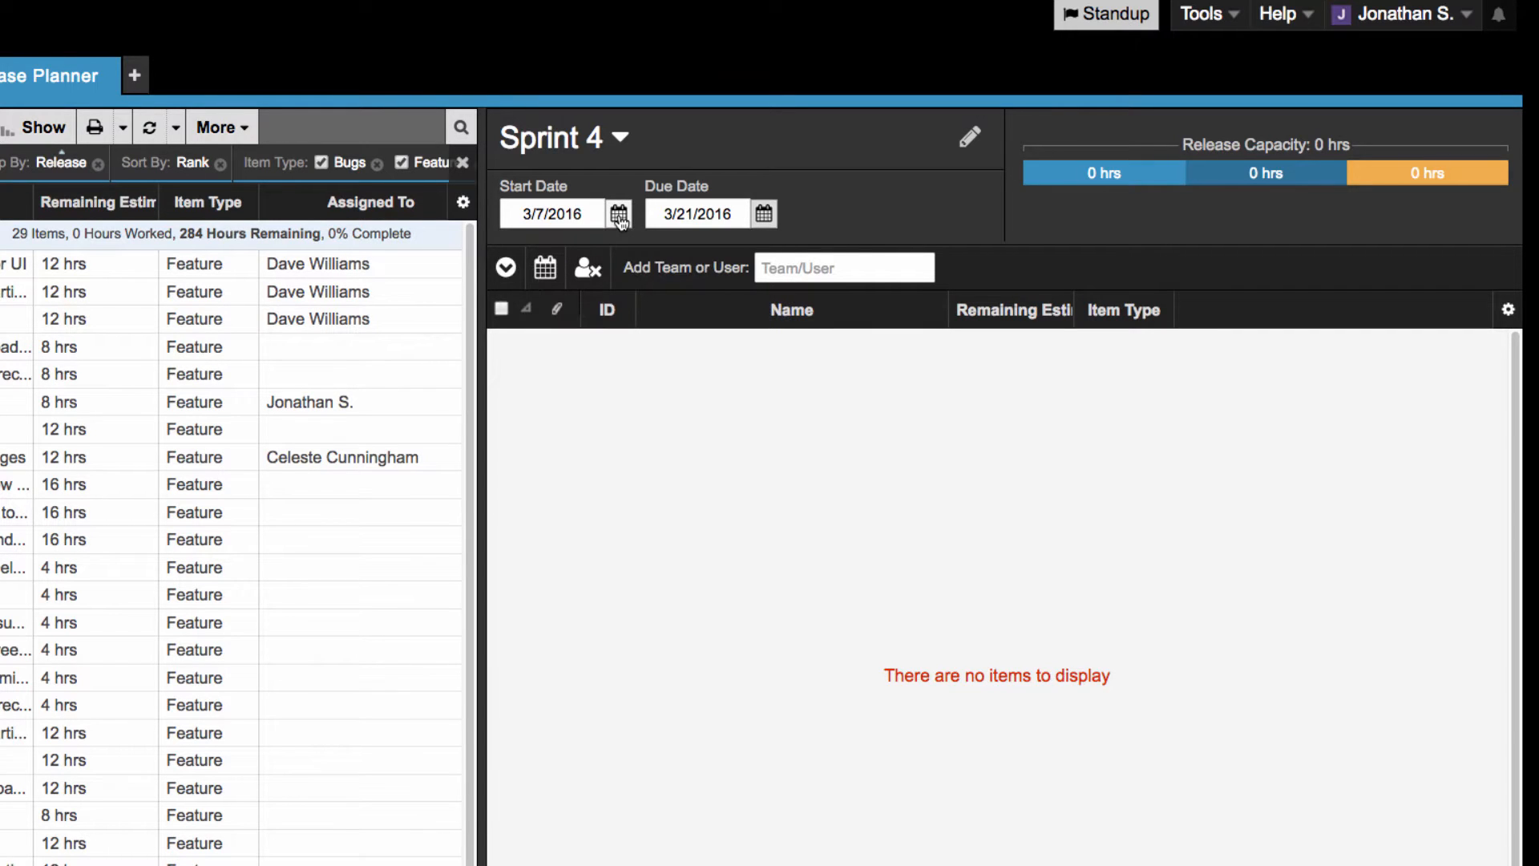
{"action": "mouse_move", "coordinate": [920, 149]}
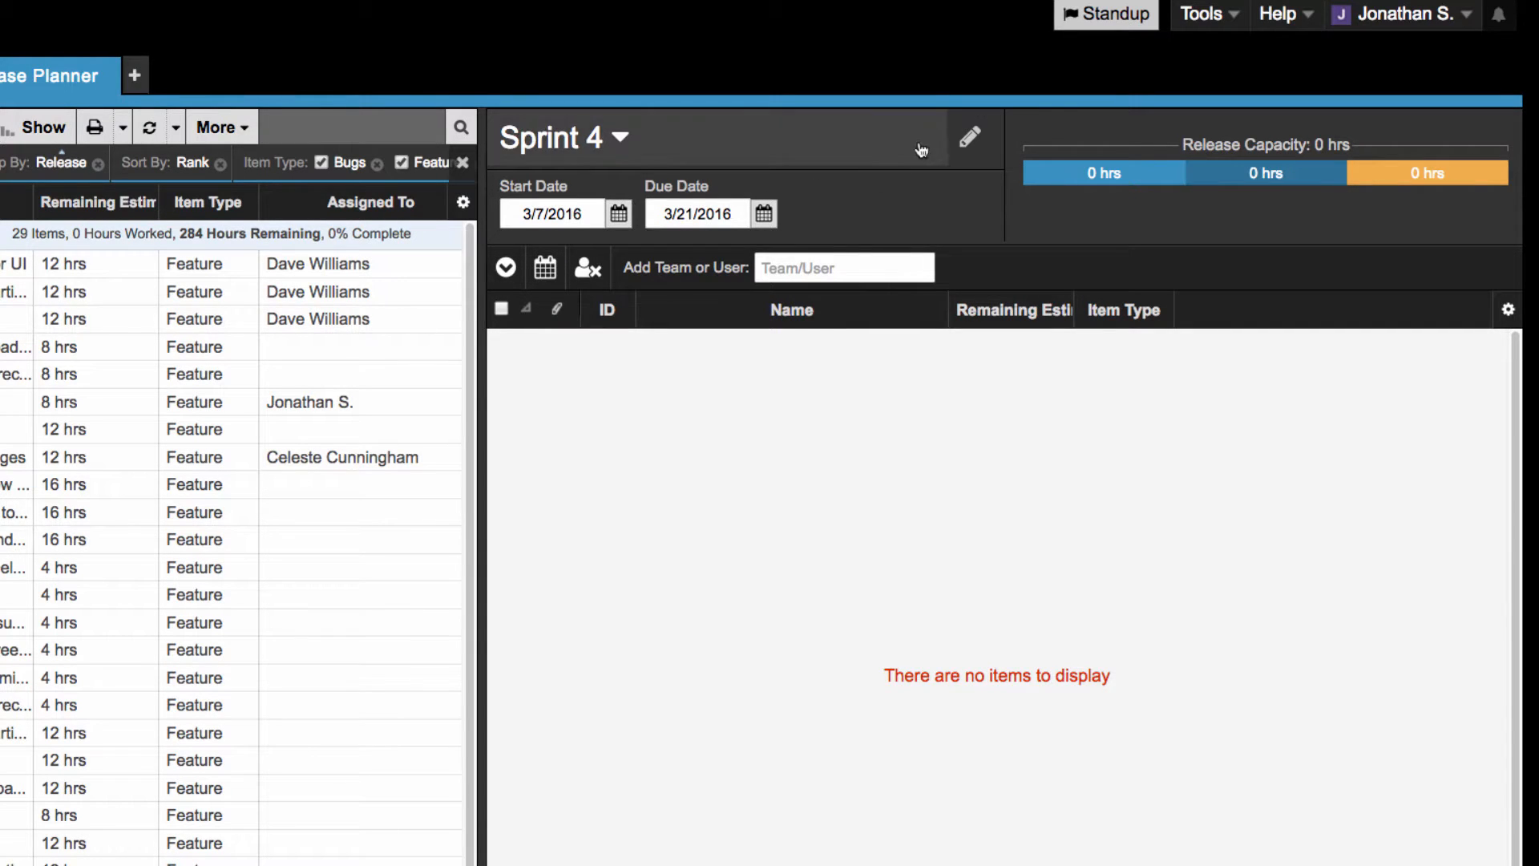
{"action": "left_click", "coordinate": [971, 136]}
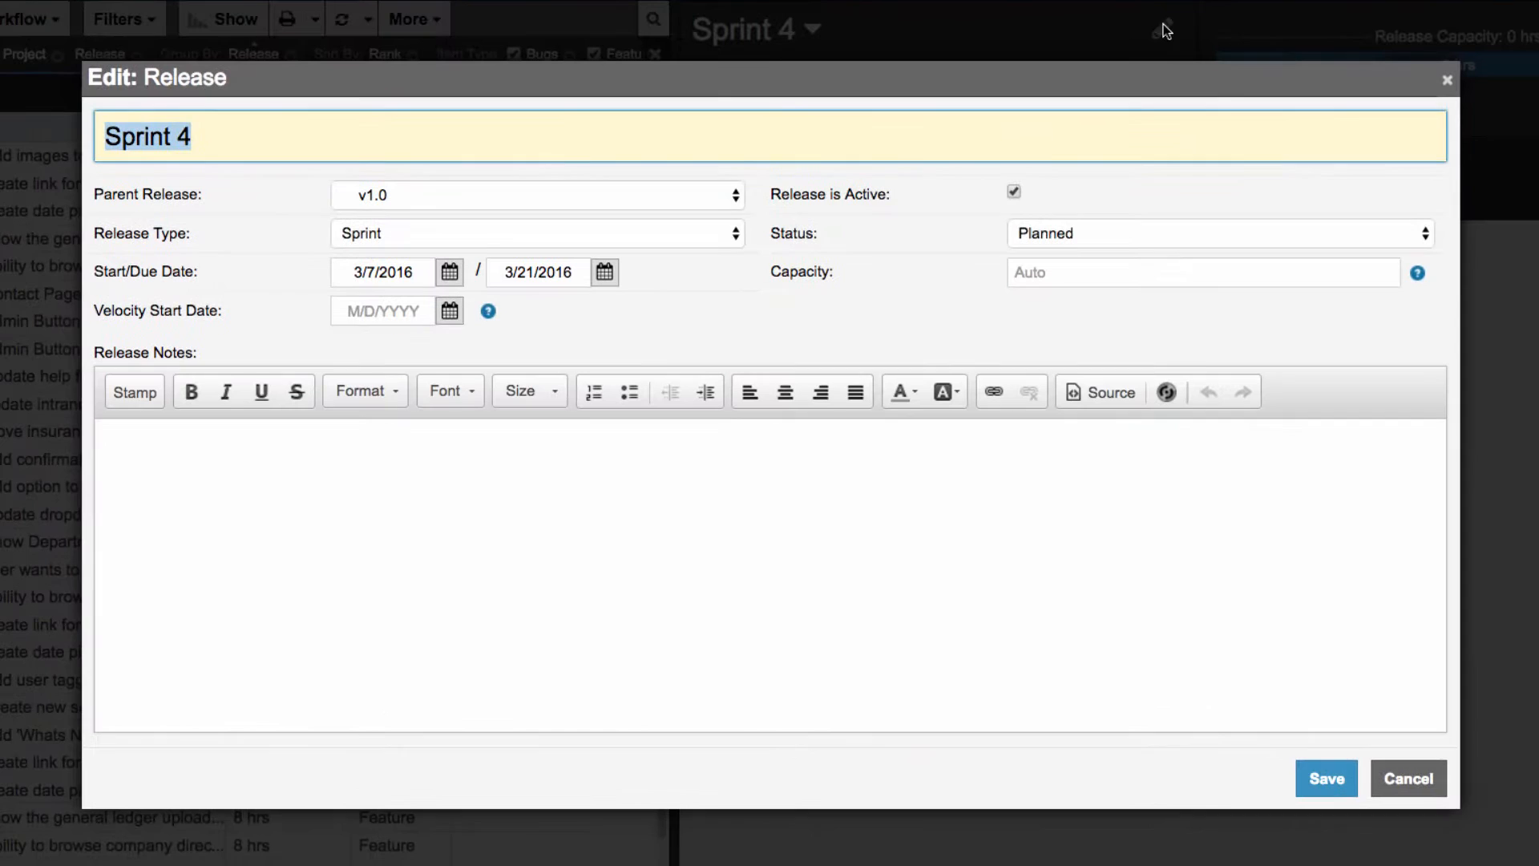
{"action": "left_click", "coordinate": [1202, 273]}
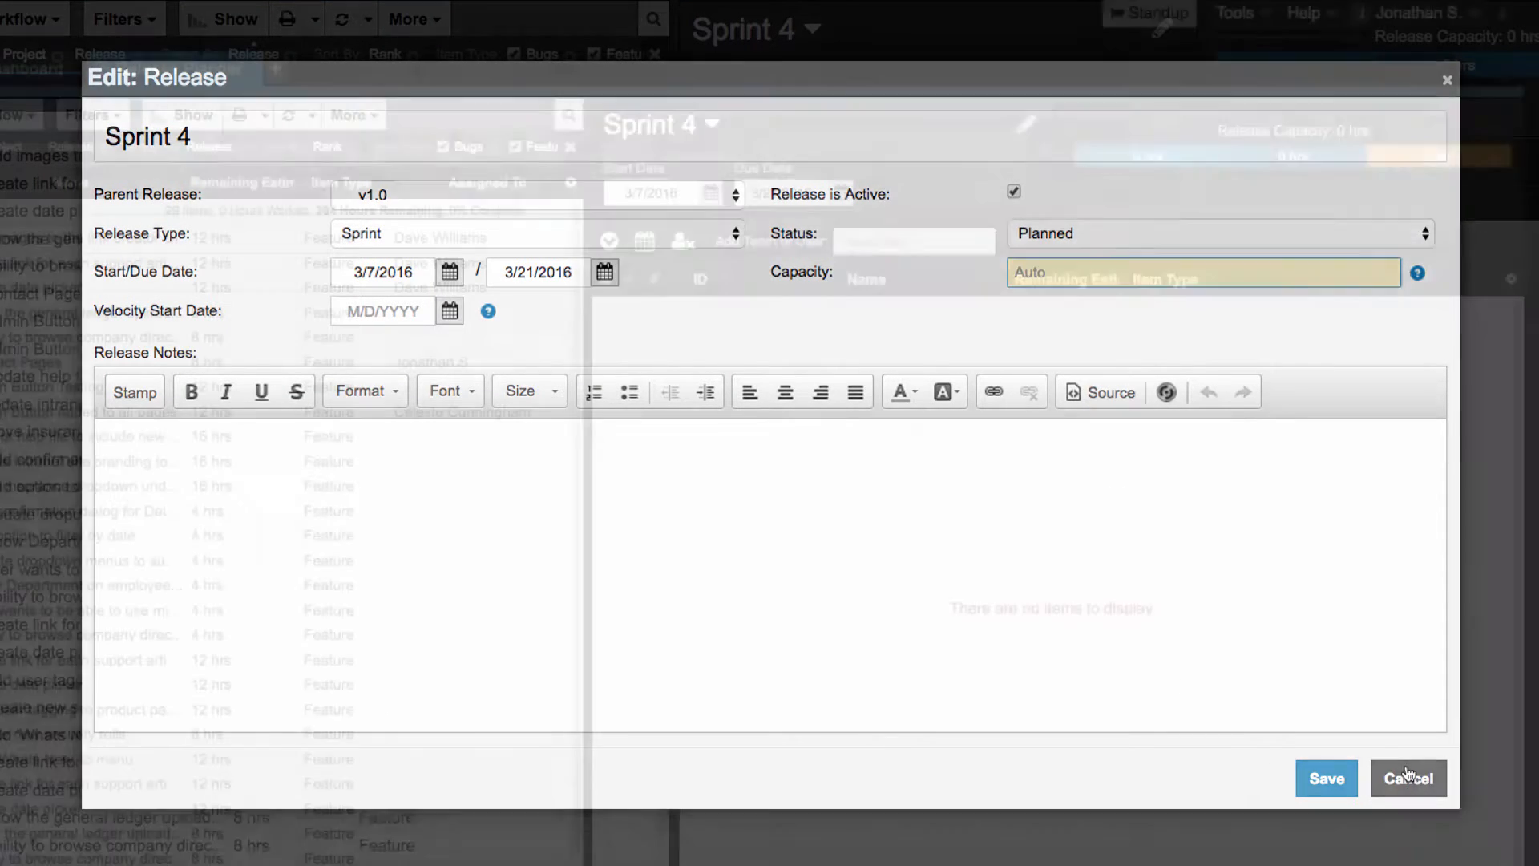
{"action": "left_click", "coordinate": [1408, 779]}
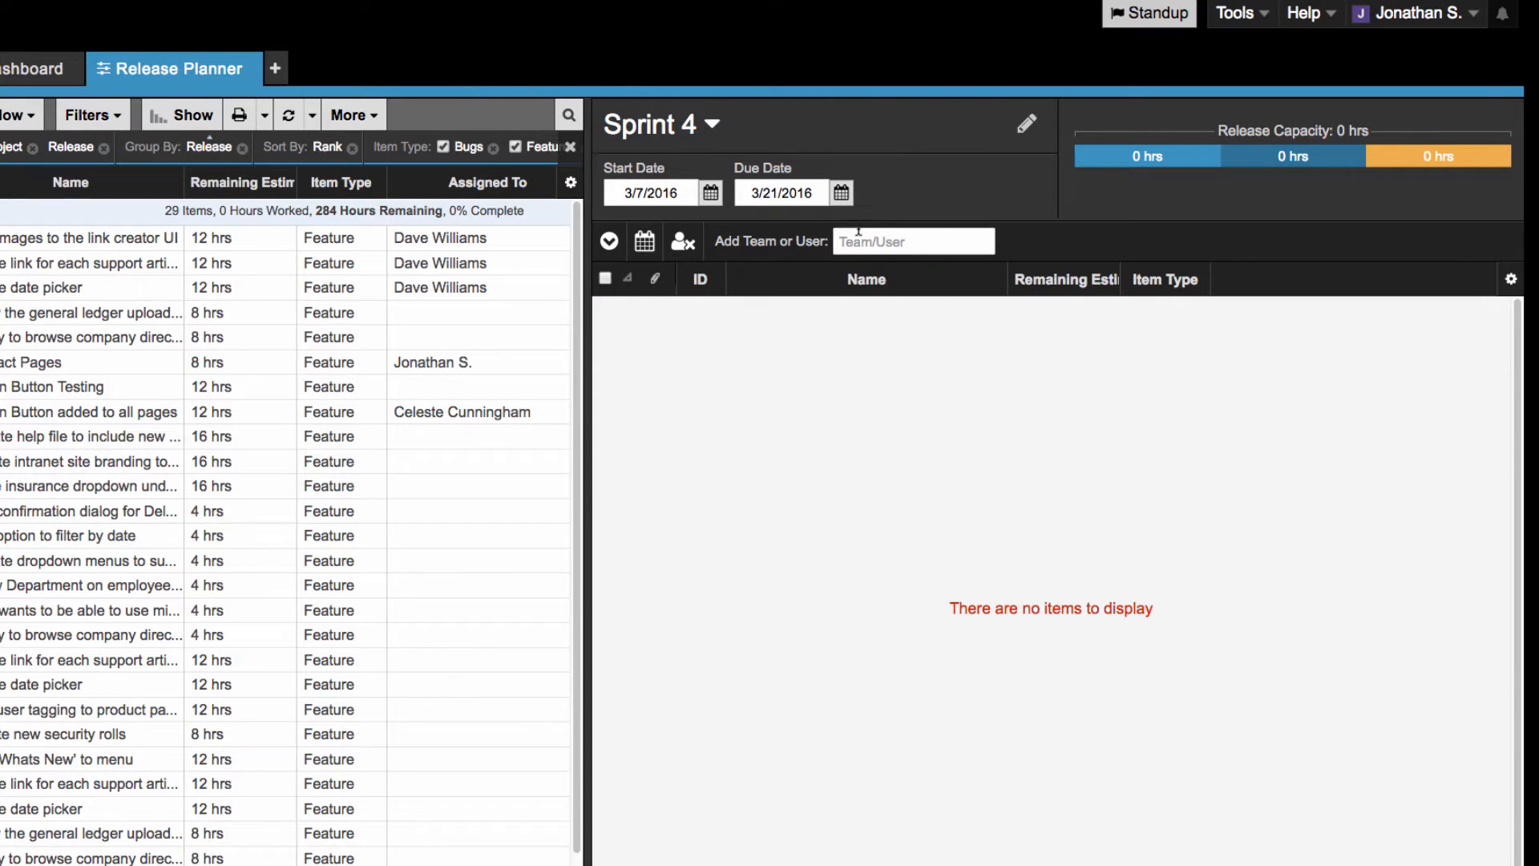
Start adding team members to Sprint 4 through the Add Team or User box.
{"action": "left_click", "coordinate": [912, 241]}
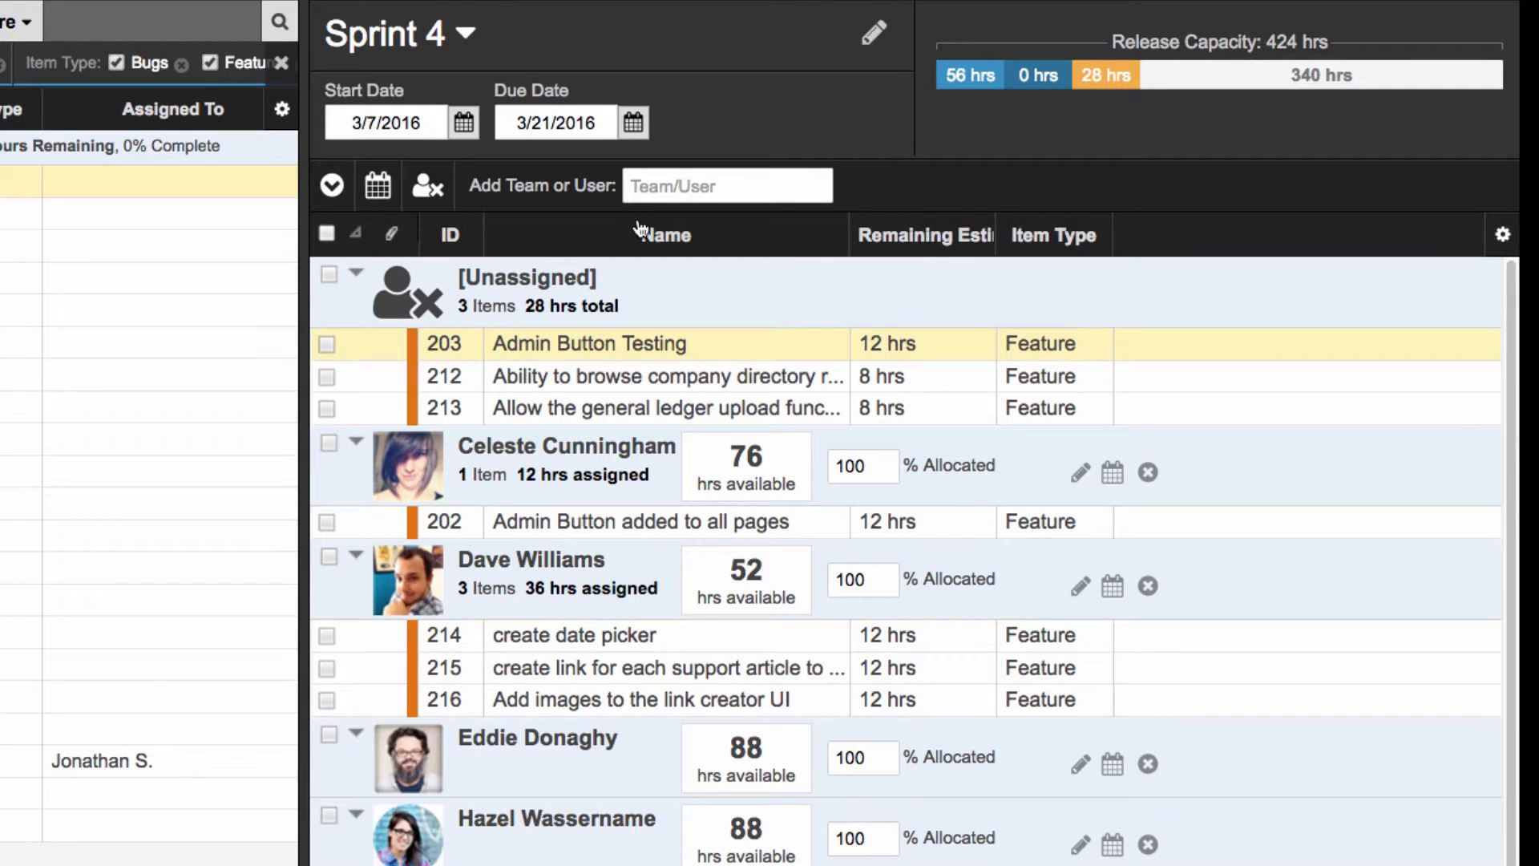
{"action": "mouse_move", "coordinate": [1077, 479]}
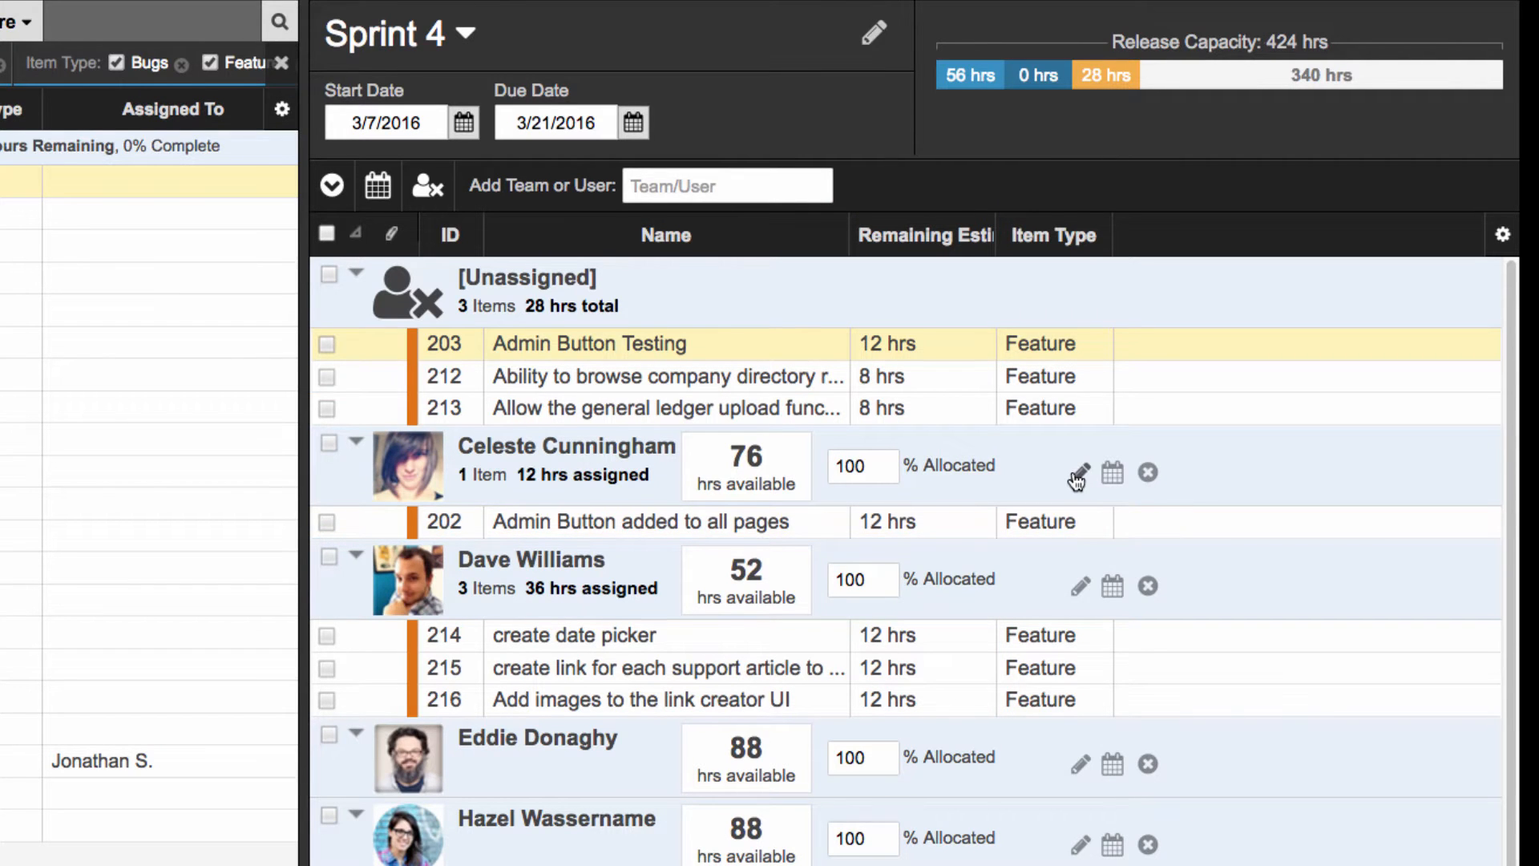
{"action": "left_click", "coordinate": [1079, 476]}
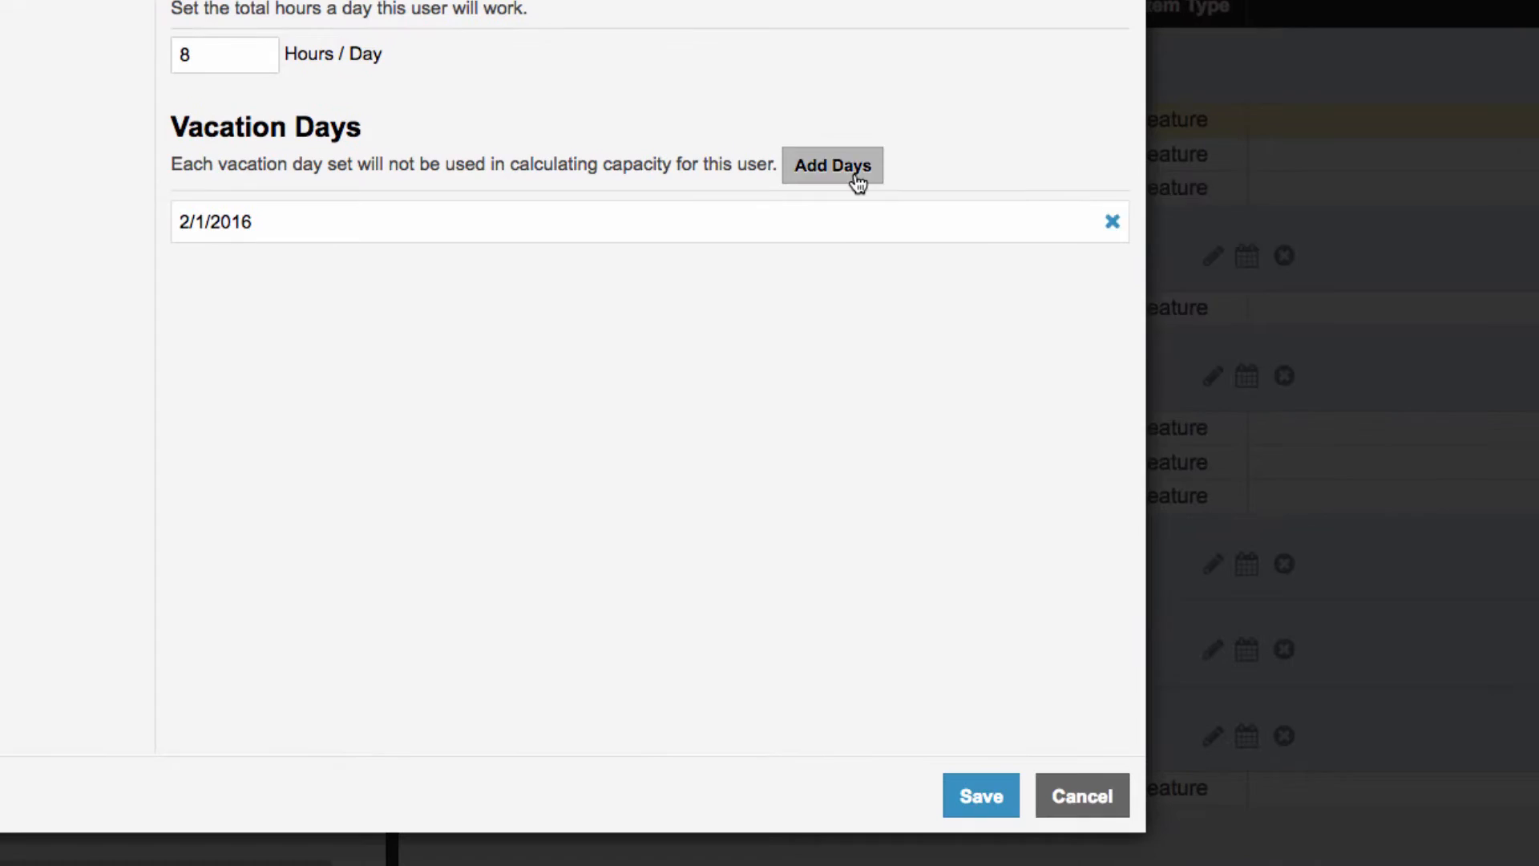
{"action": "left_click", "coordinate": [832, 166]}
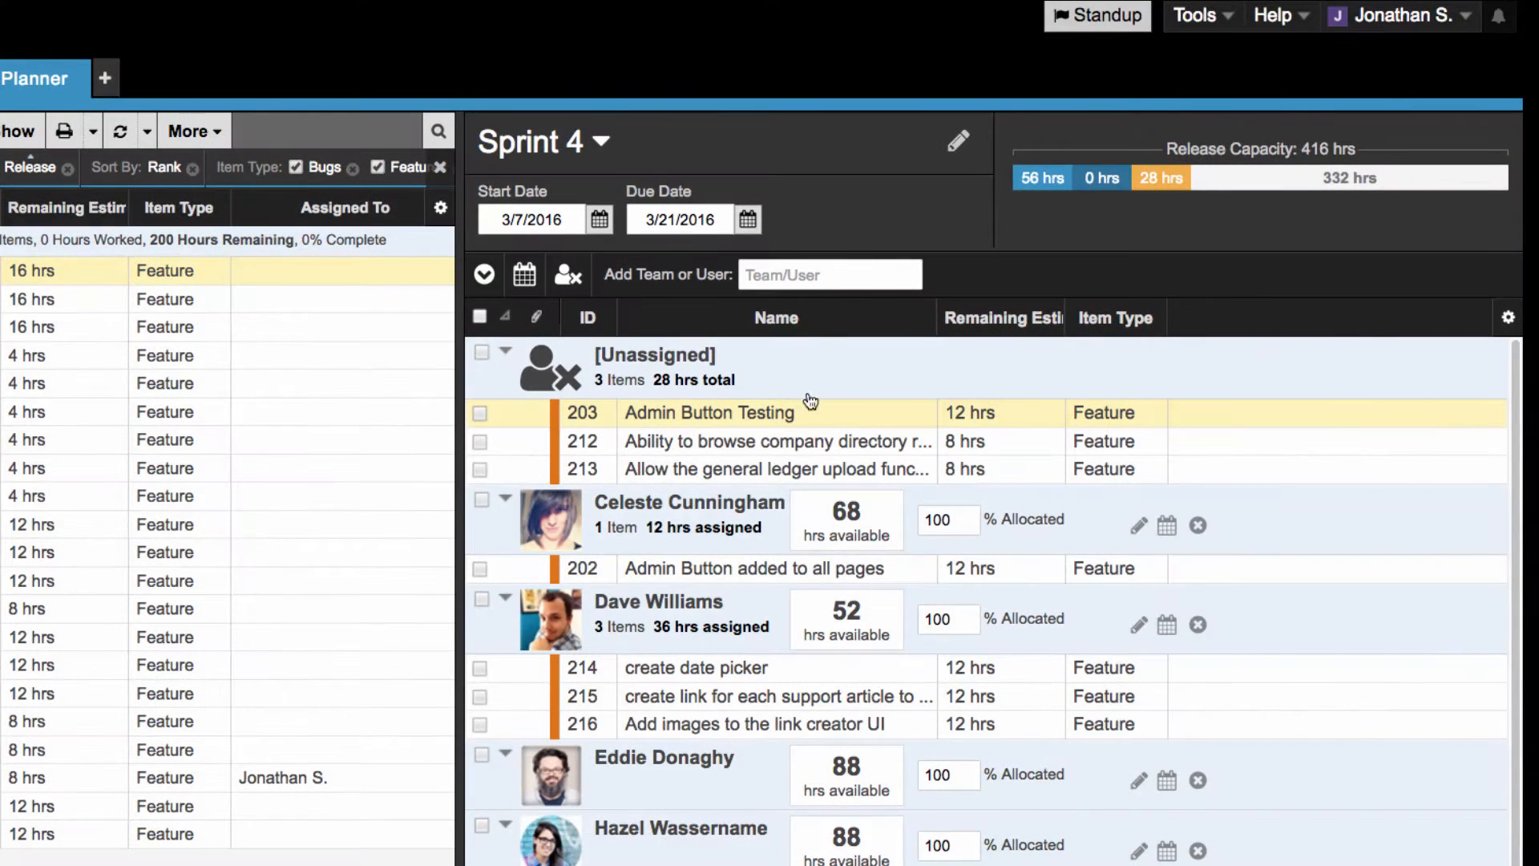
{"action": "left_click", "coordinate": [1398, 15]}
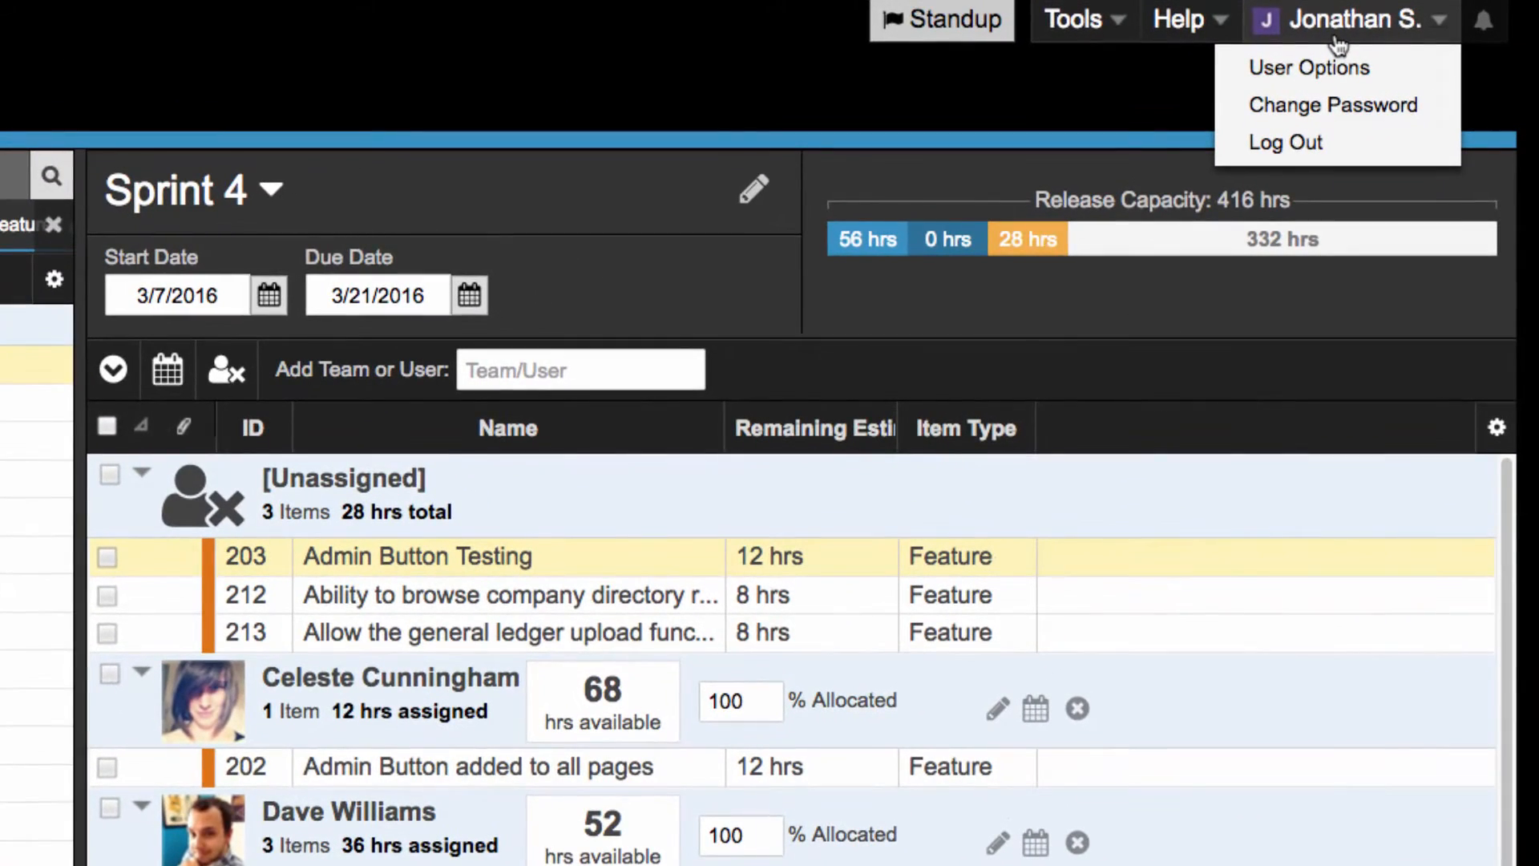
{"action": "mouse_move", "coordinate": [1308, 67]}
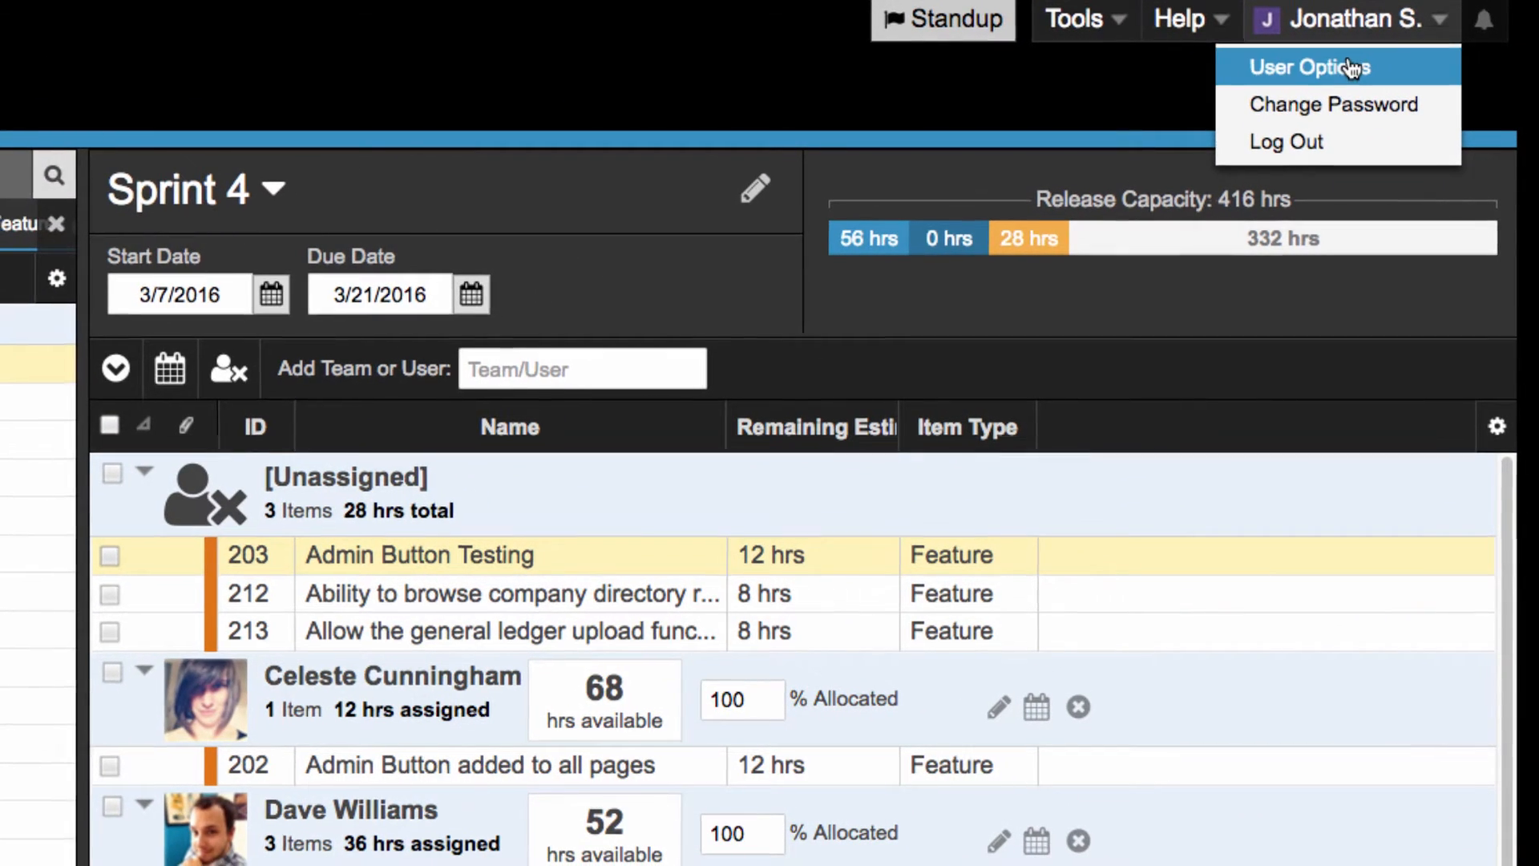
{"action": "left_click", "coordinate": [1308, 67]}
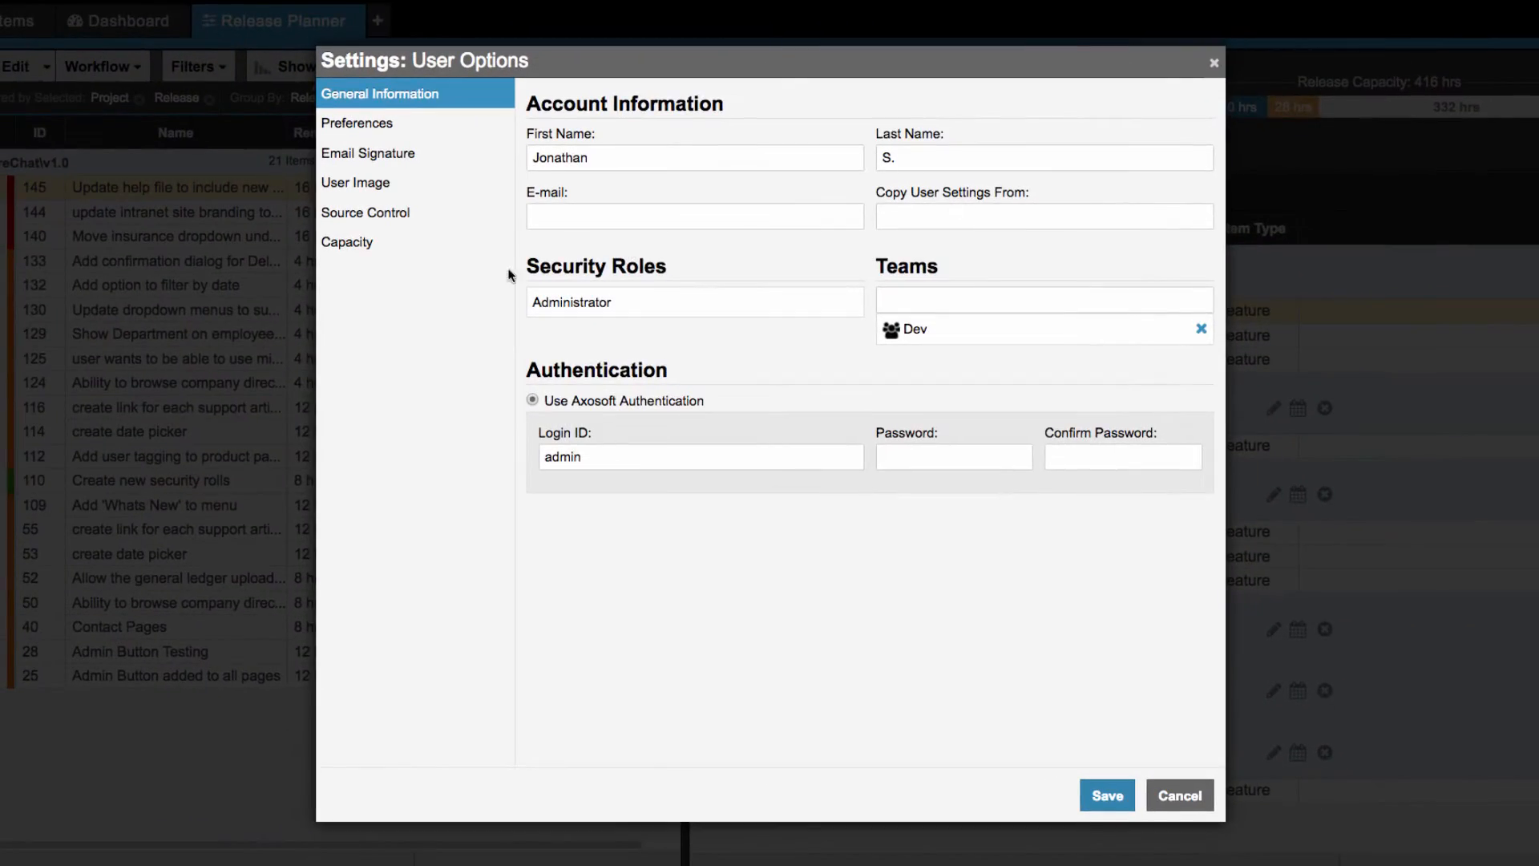
{"action": "left_click", "coordinate": [346, 242]}
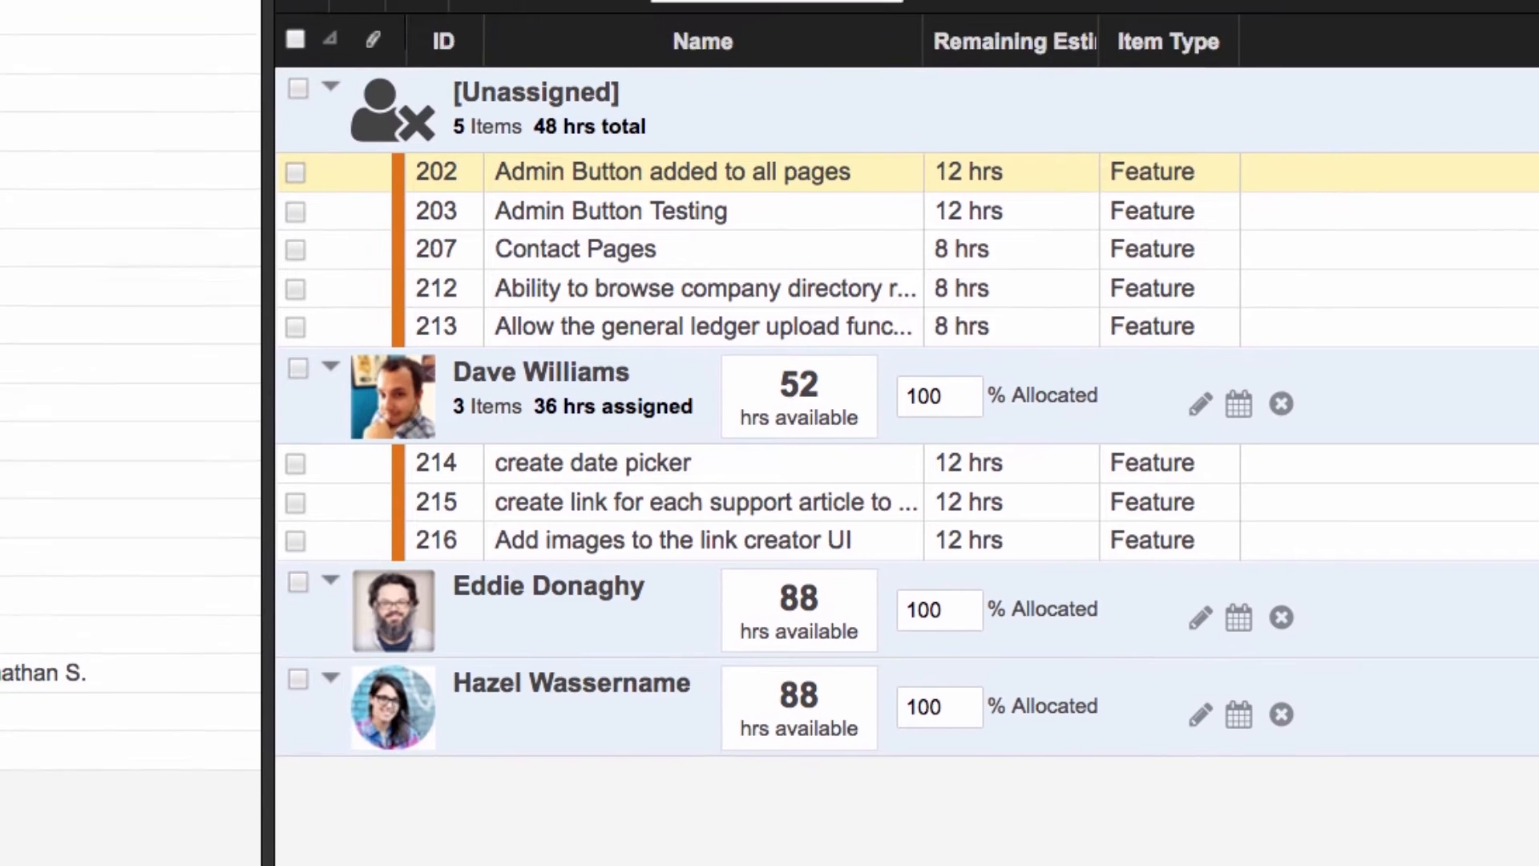
Set Hazel's % Allocated to 50 in the Sprint 4 team list.
{"action": "left_click", "coordinate": [834, 220]}
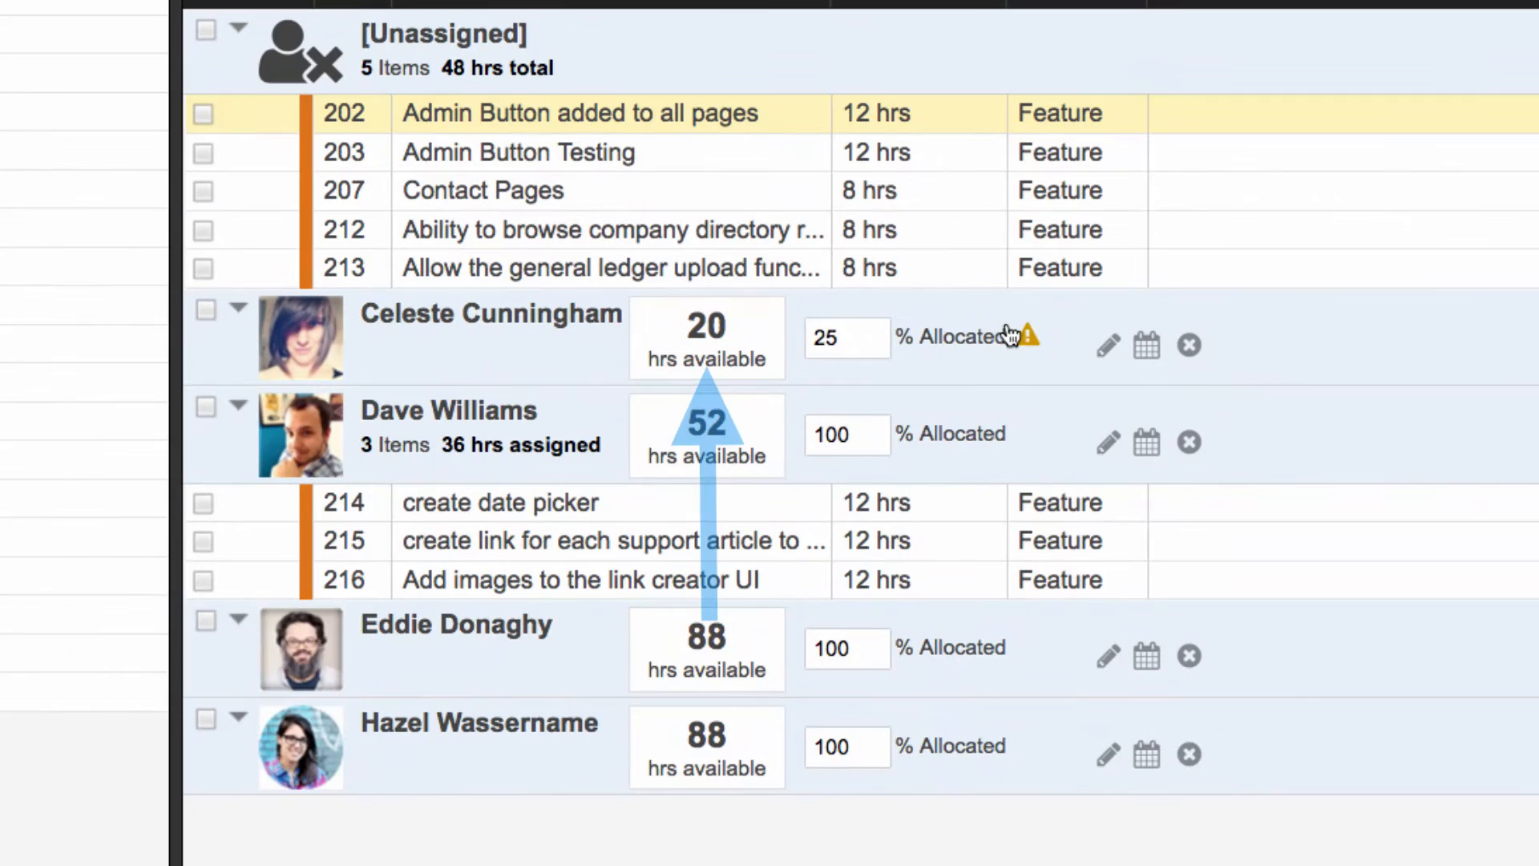
{"action": "mouse_move", "coordinate": [1029, 336]}
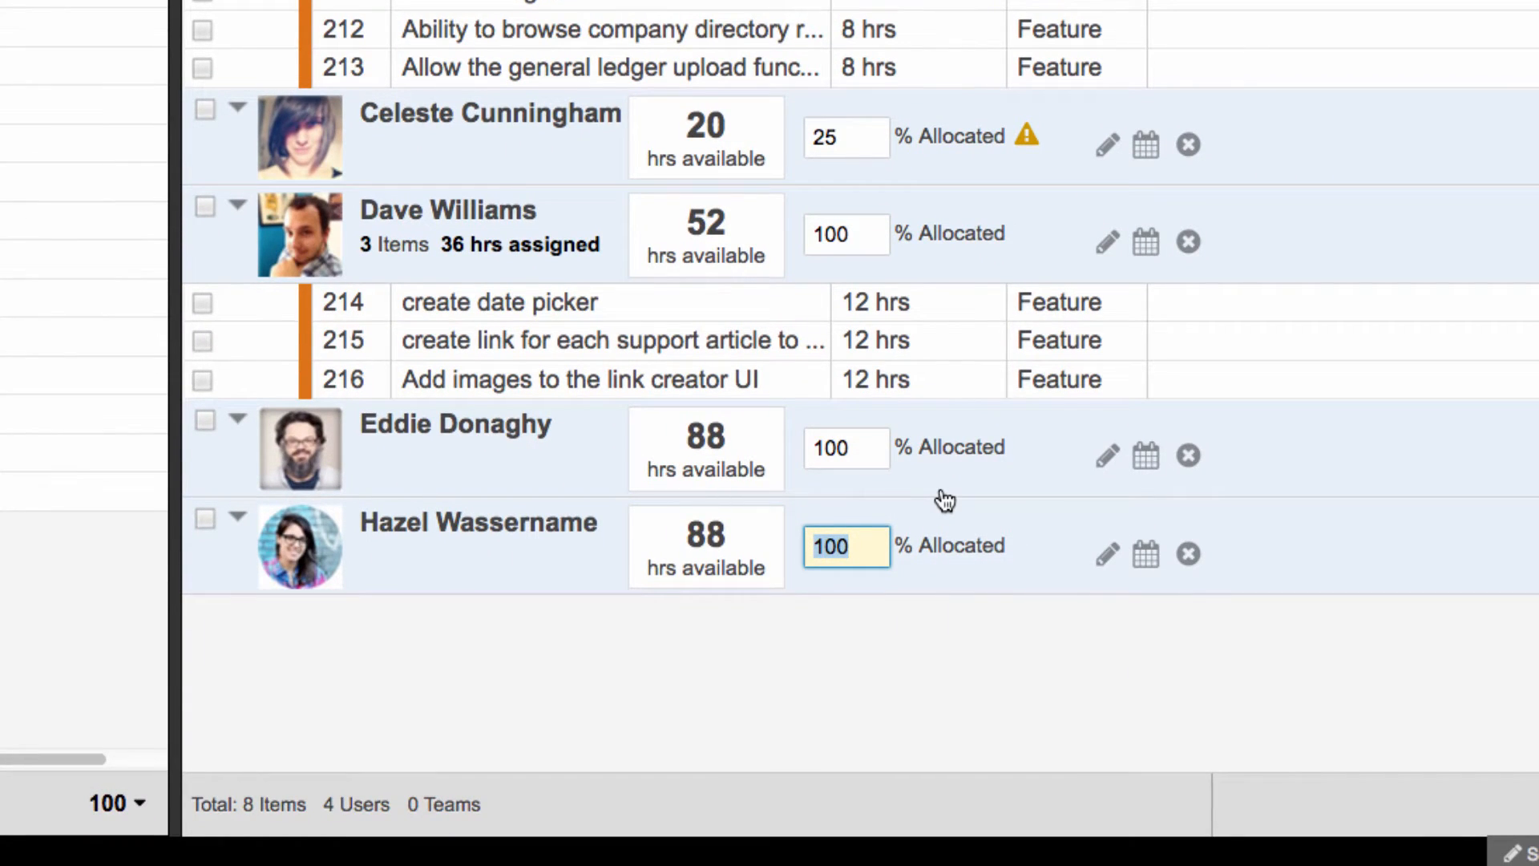
{"action": "type", "text": "50"}
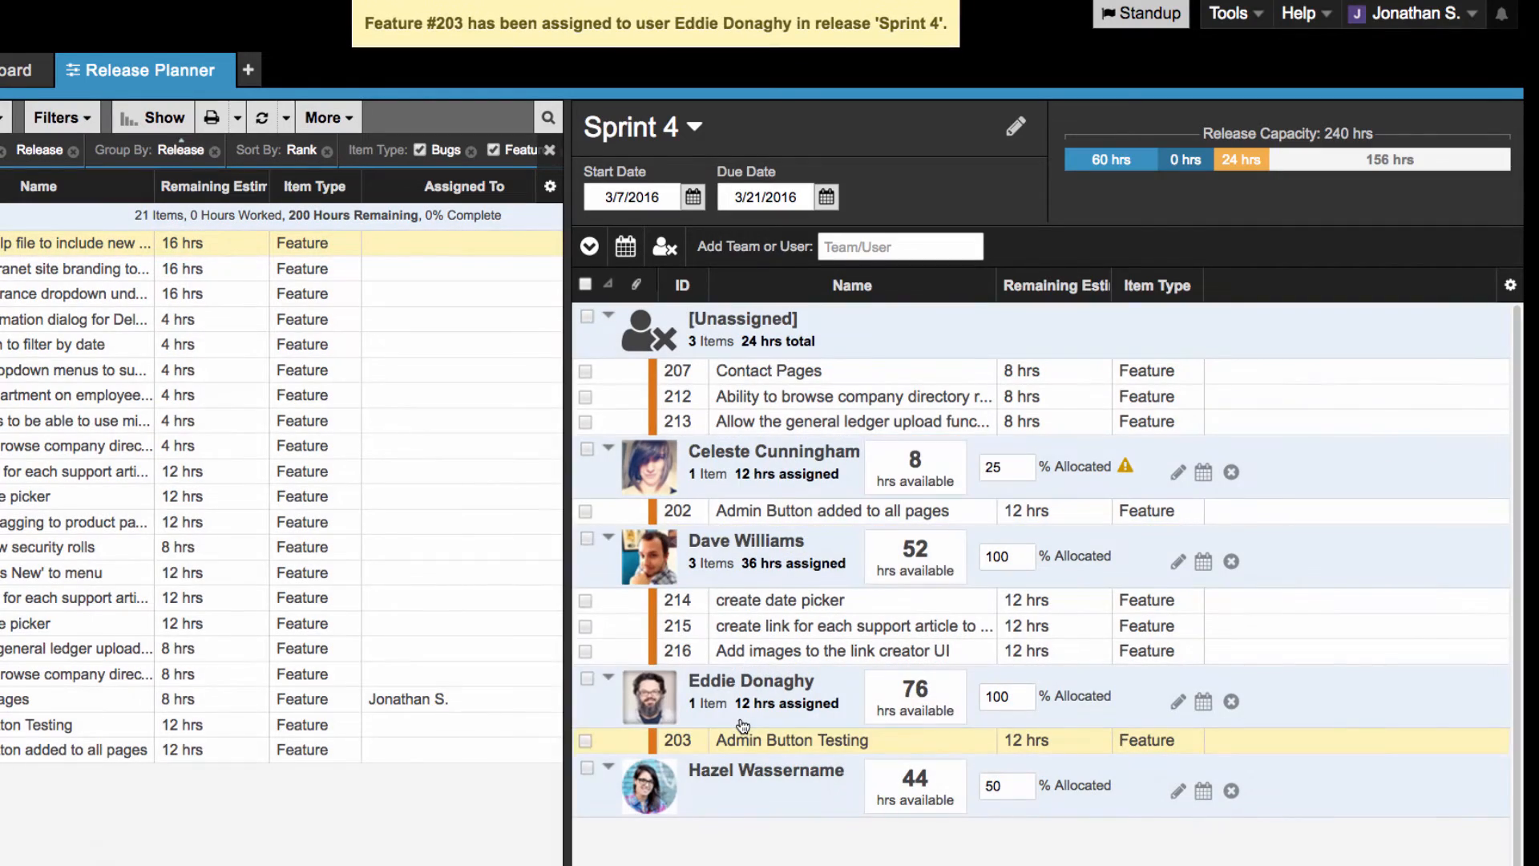
Remove users without items, then remove the third member so item 203 returns to Unassigned.
{"action": "left_click", "coordinate": [898, 245]}
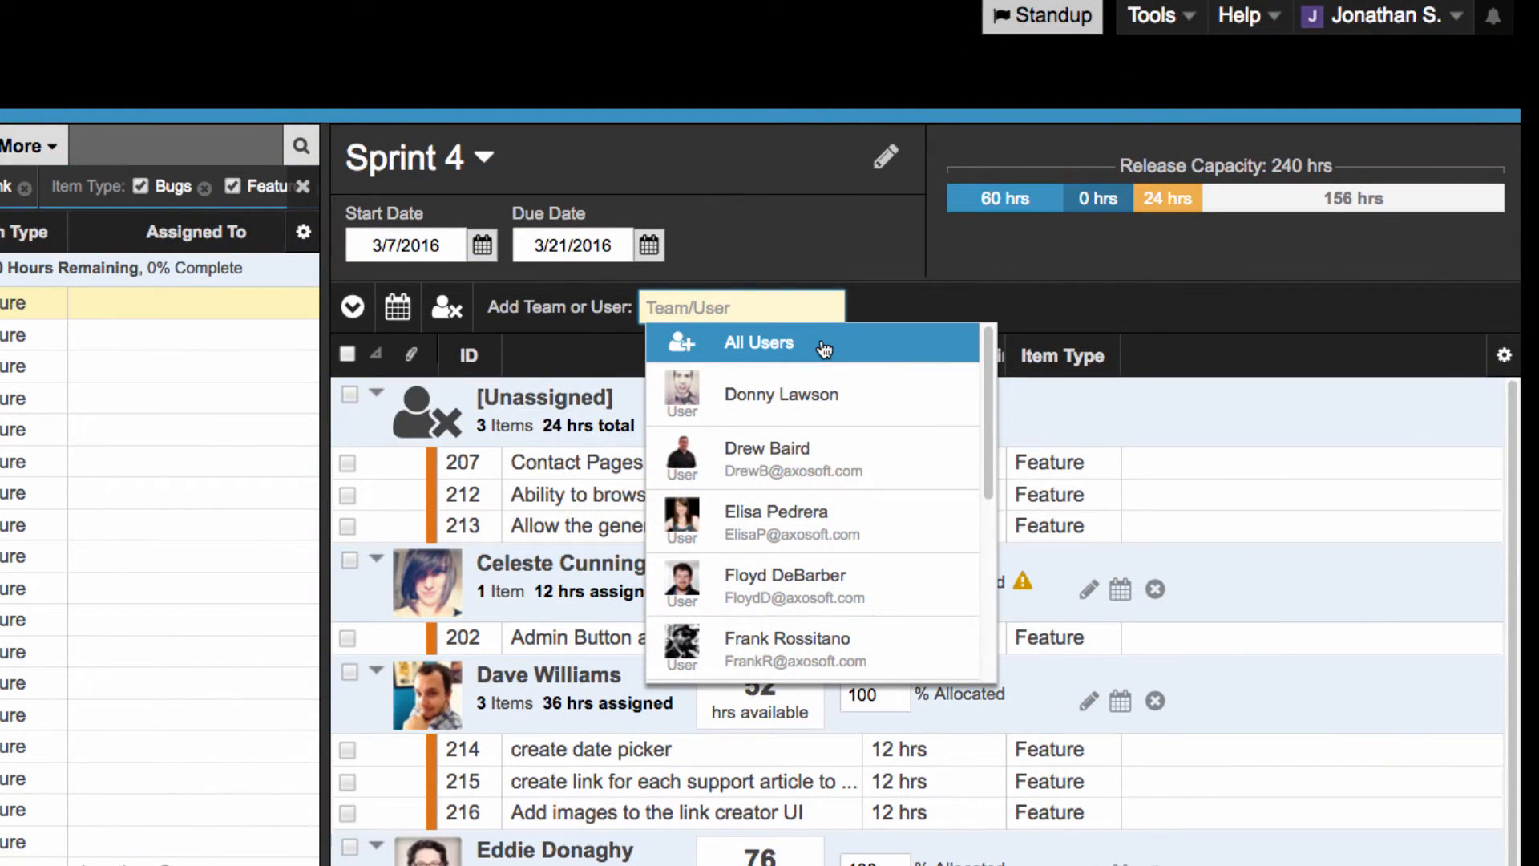
{"action": "mouse_move", "coordinate": [447, 310]}
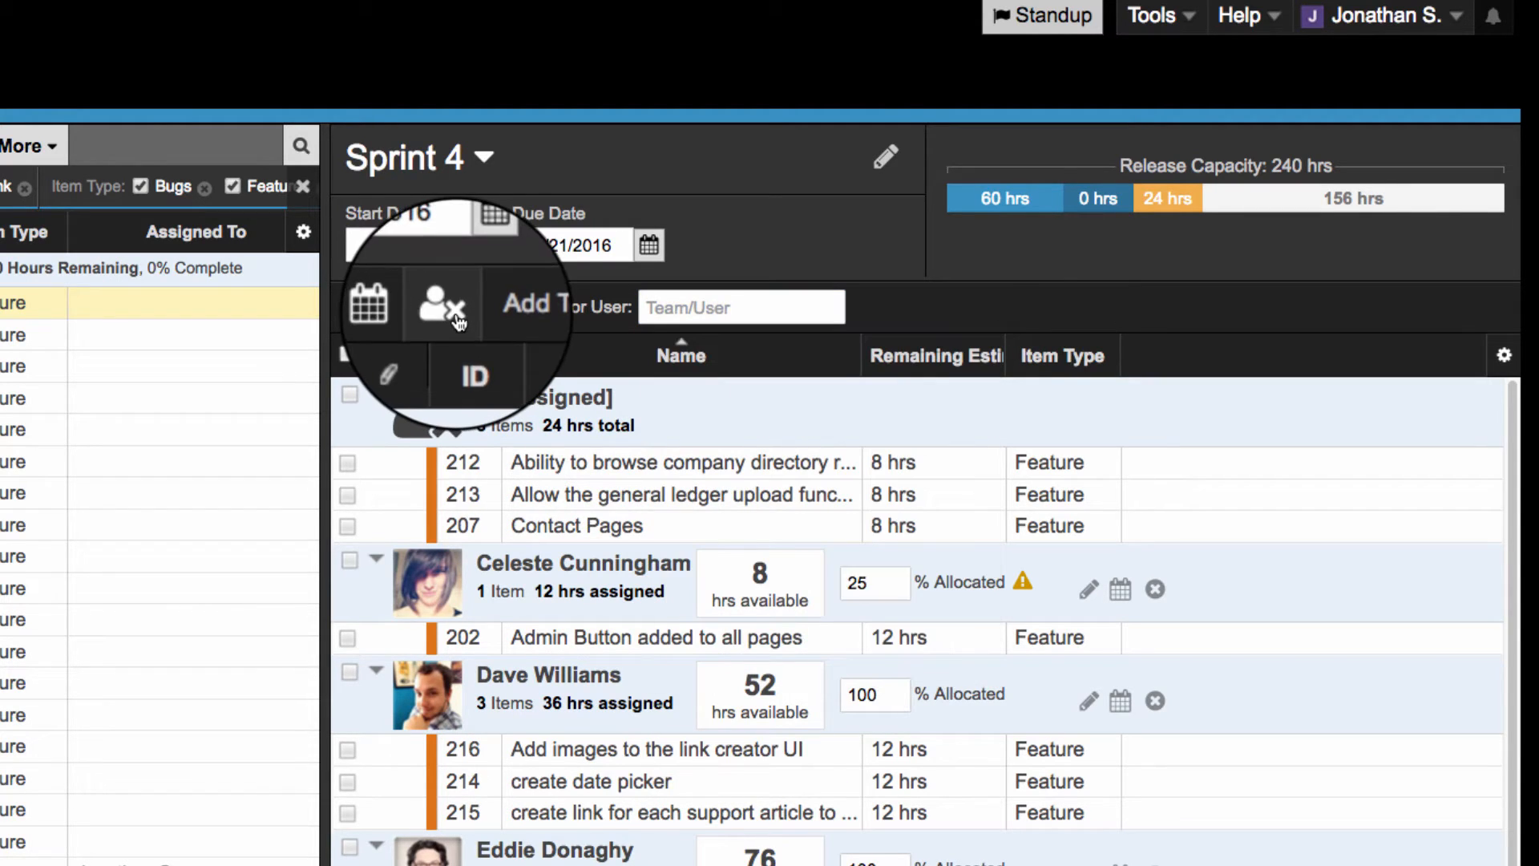
{"action": "mouse_move", "coordinate": [441, 305]}
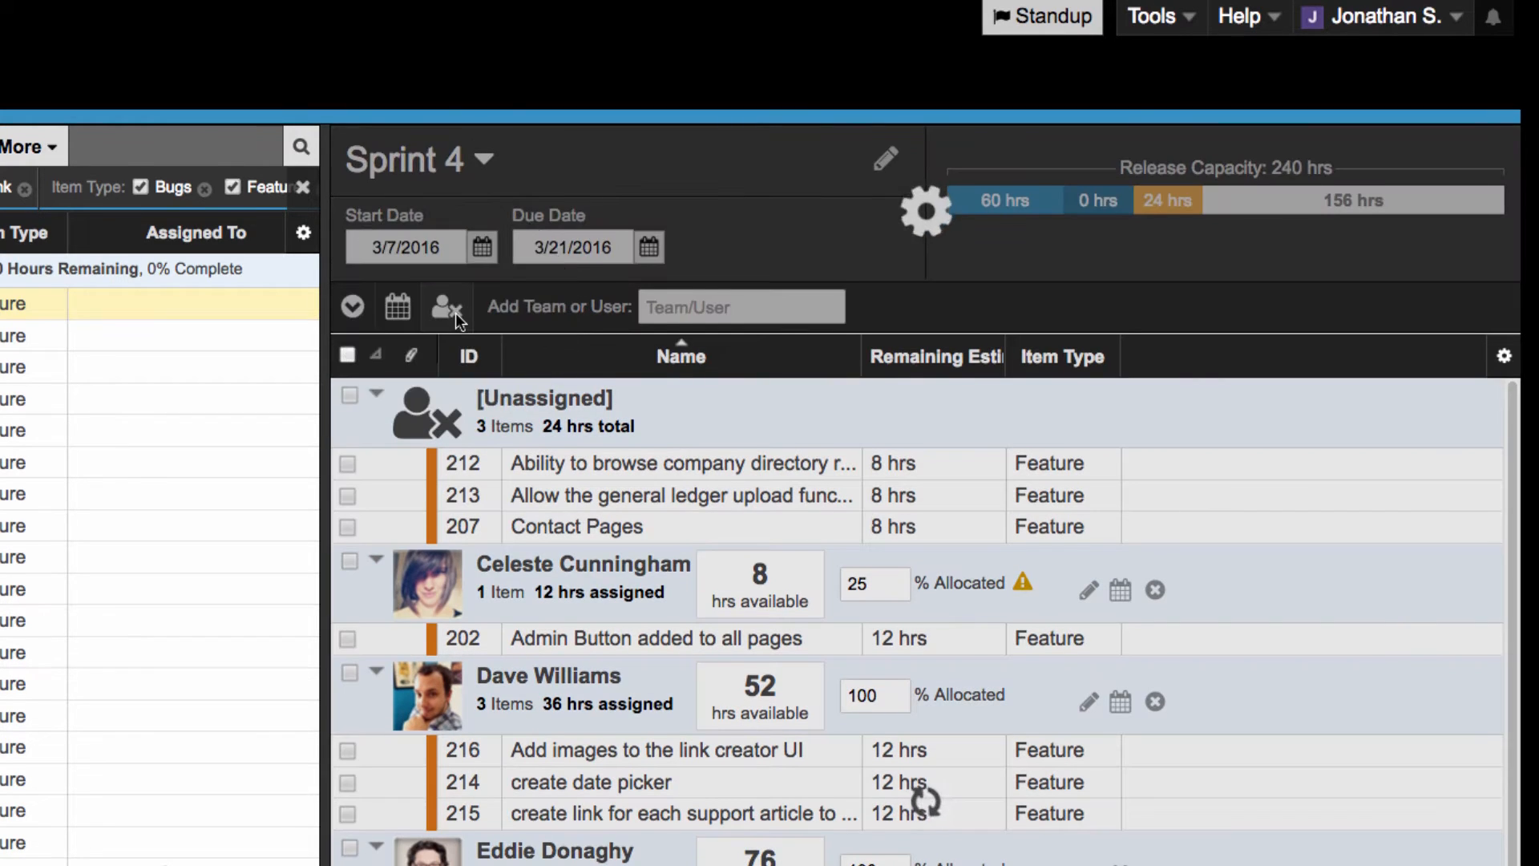
{"action": "left_click", "coordinate": [1154, 701]}
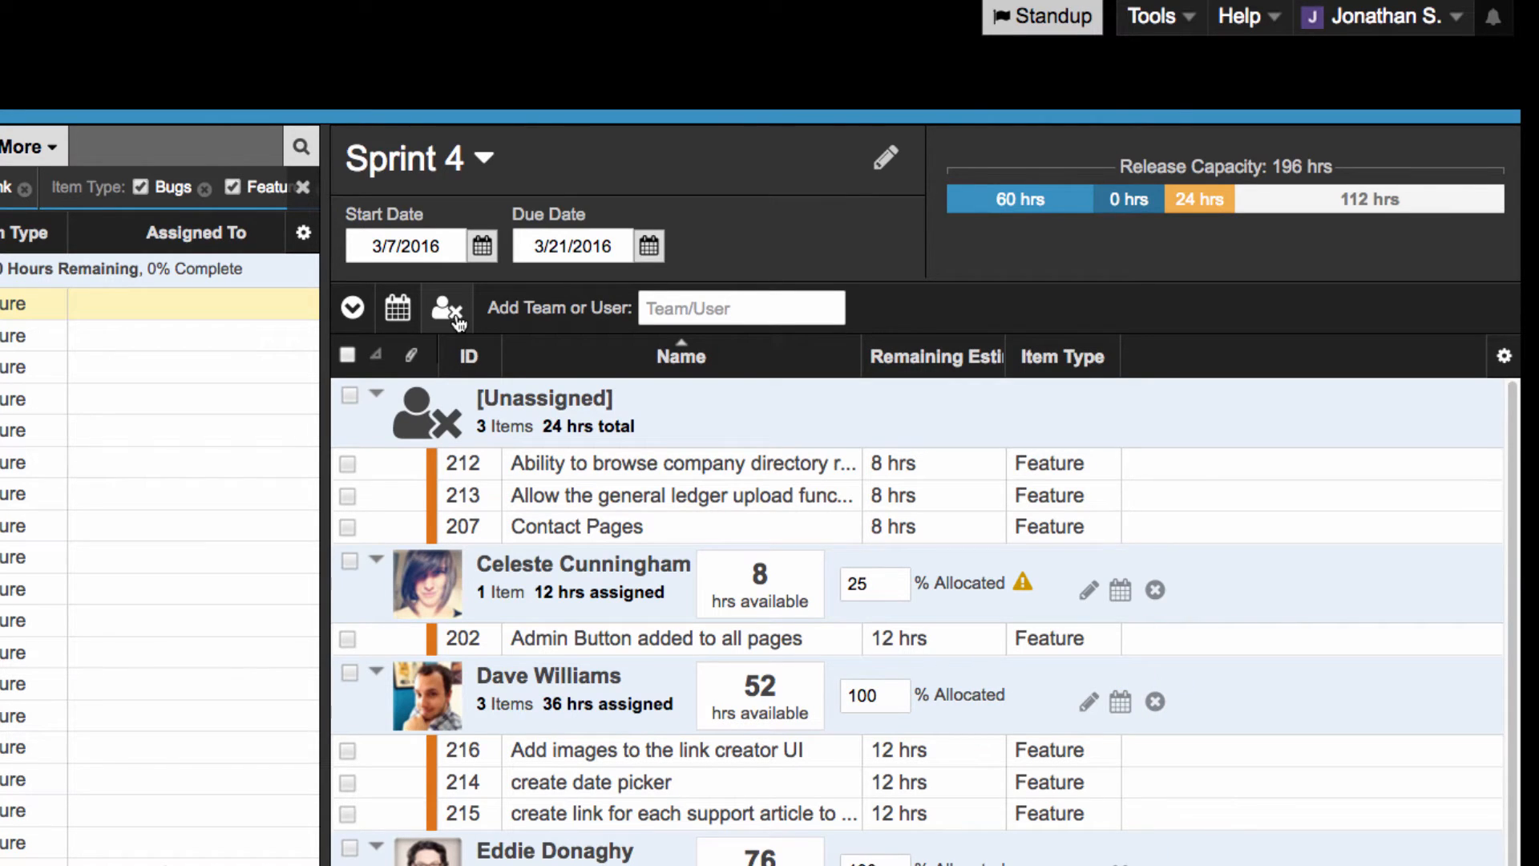
{"action": "left_click", "coordinate": [397, 308]}
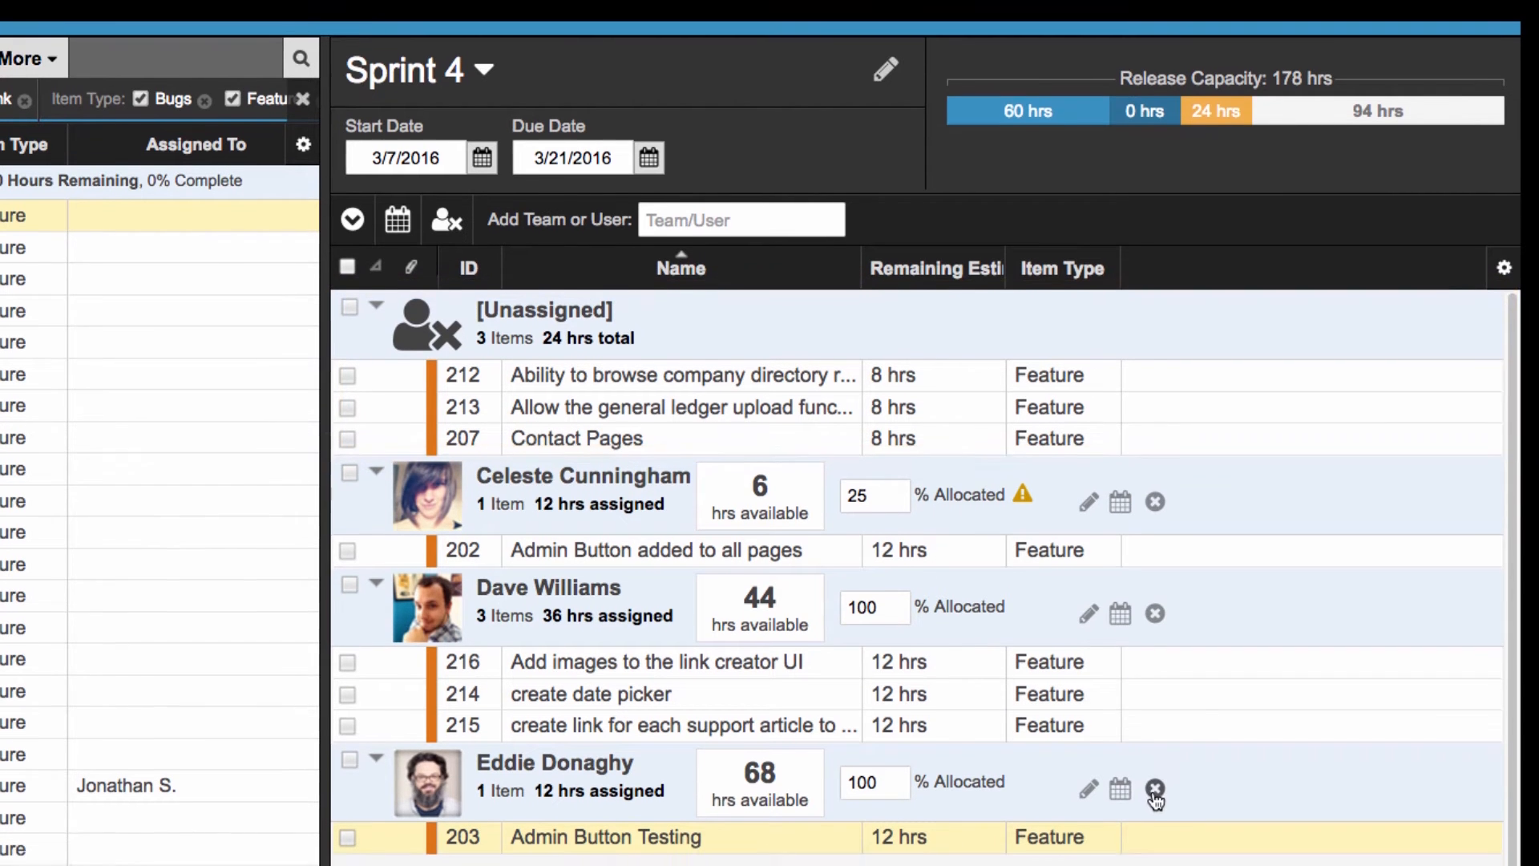
{"action": "left_click", "coordinate": [1154, 789]}
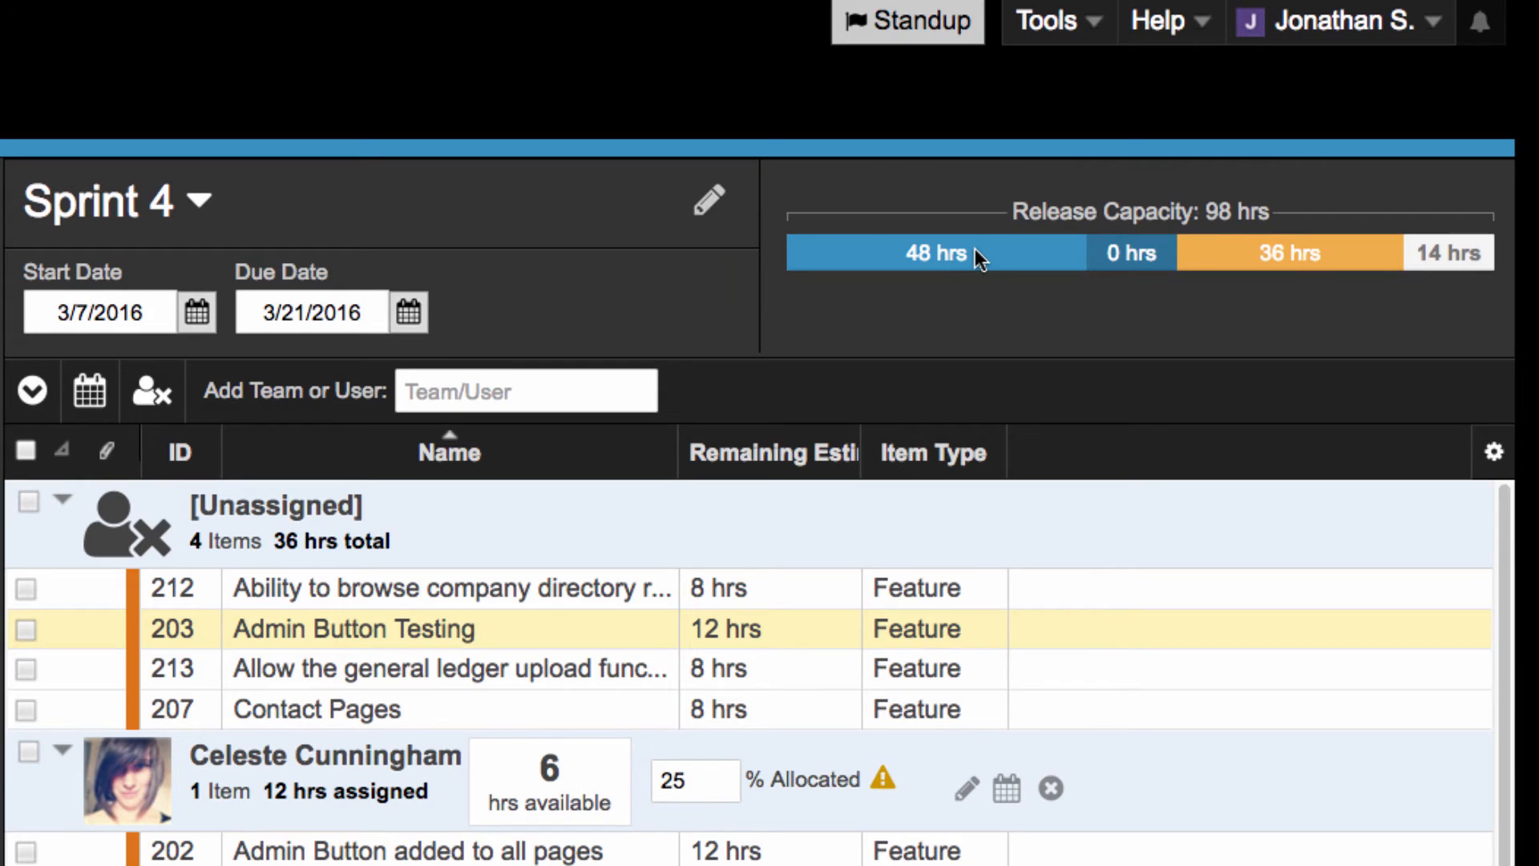
{"action": "mouse_move", "coordinate": [980, 257]}
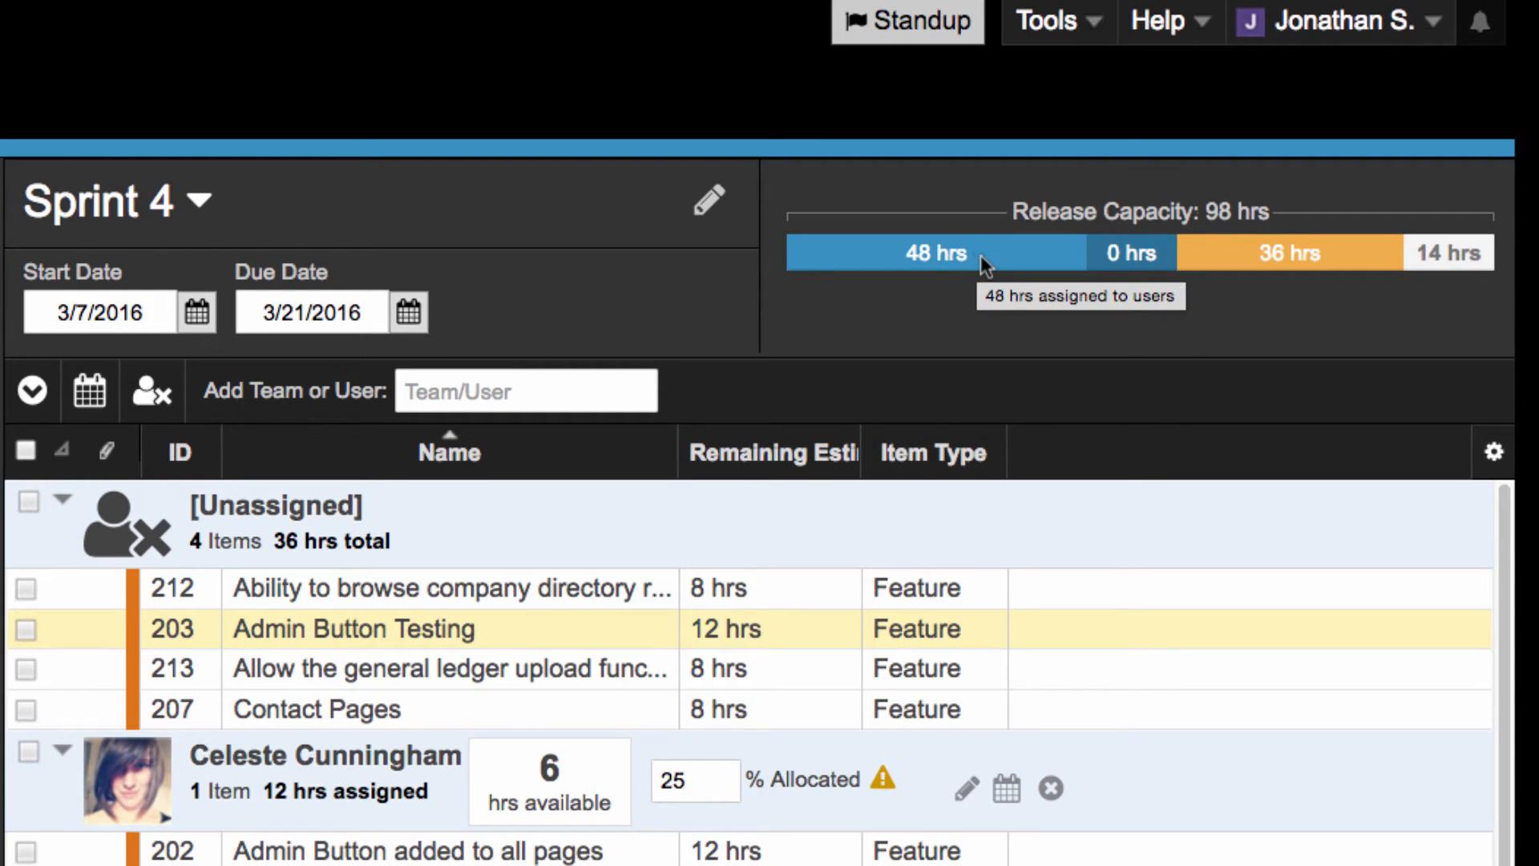
{"action": "mouse_move", "coordinate": [1130, 252]}
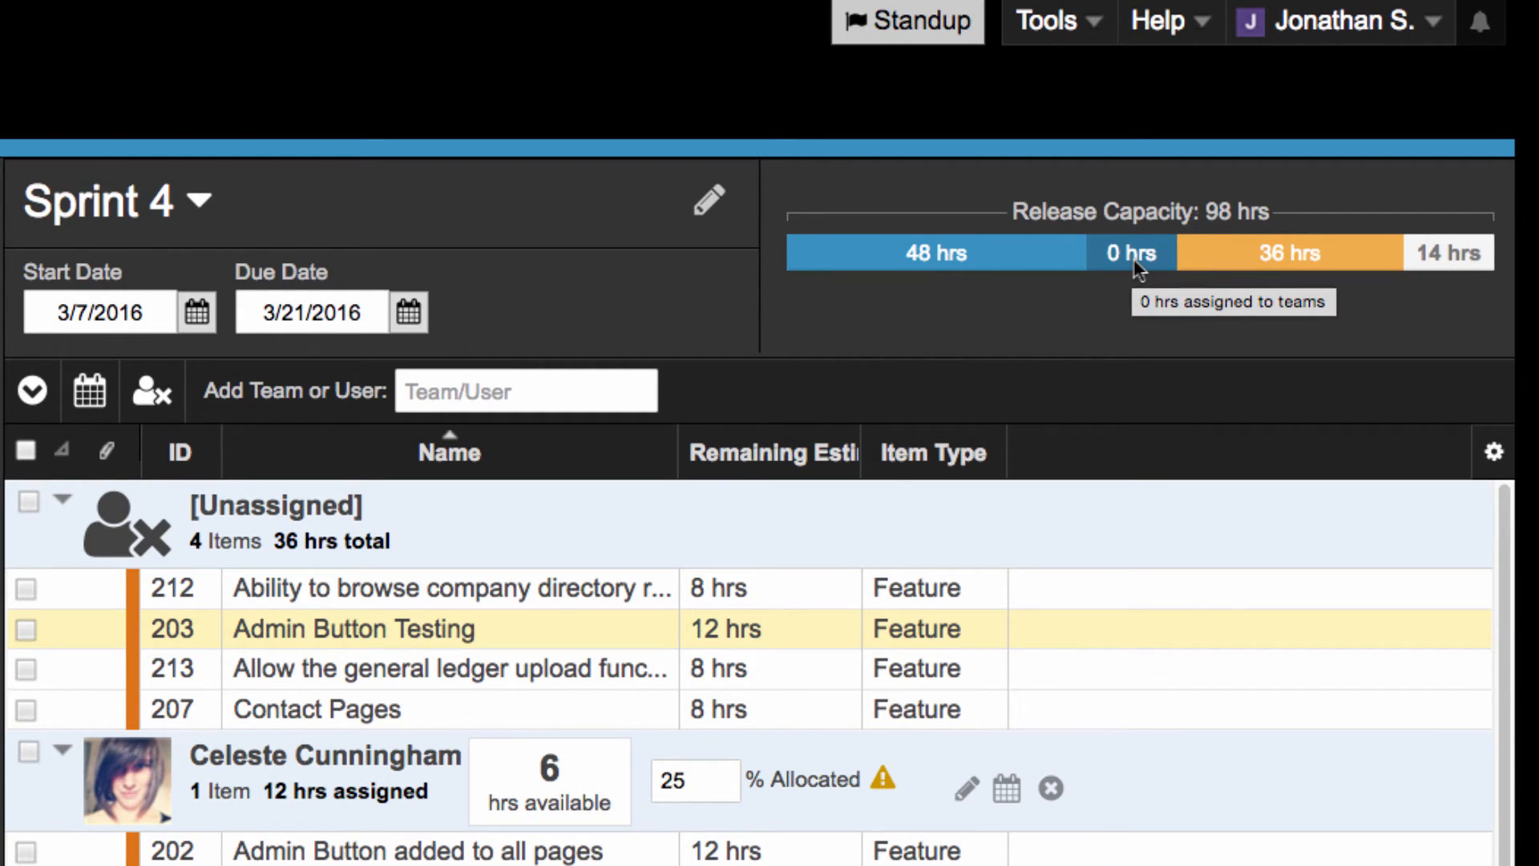
{"action": "mouse_move", "coordinate": [1206, 270]}
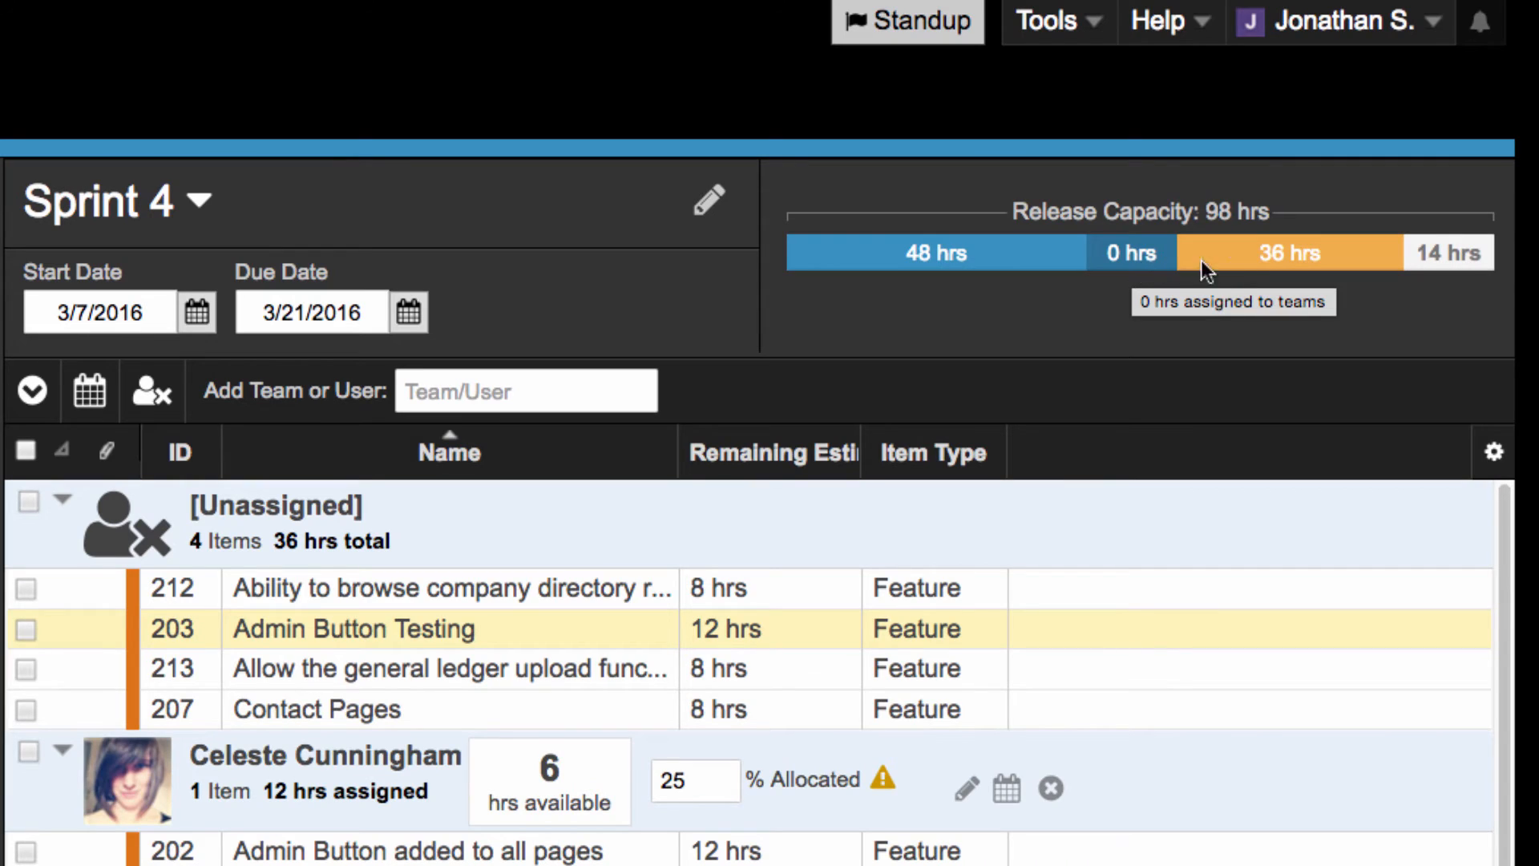
{"action": "mouse_move", "coordinate": [1289, 252]}
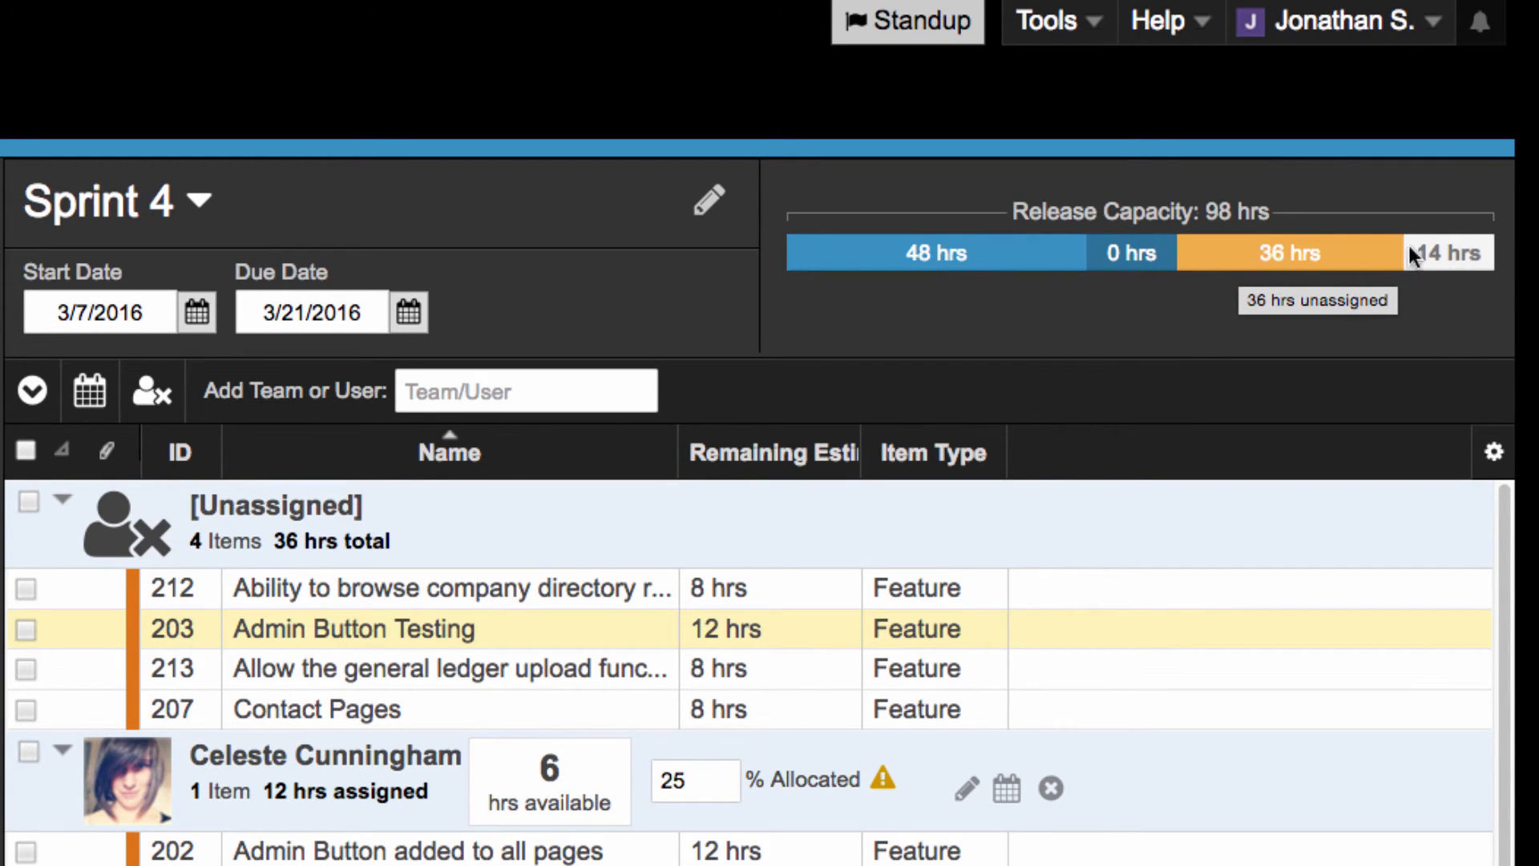
{"action": "mouse_move", "coordinate": [1452, 254]}
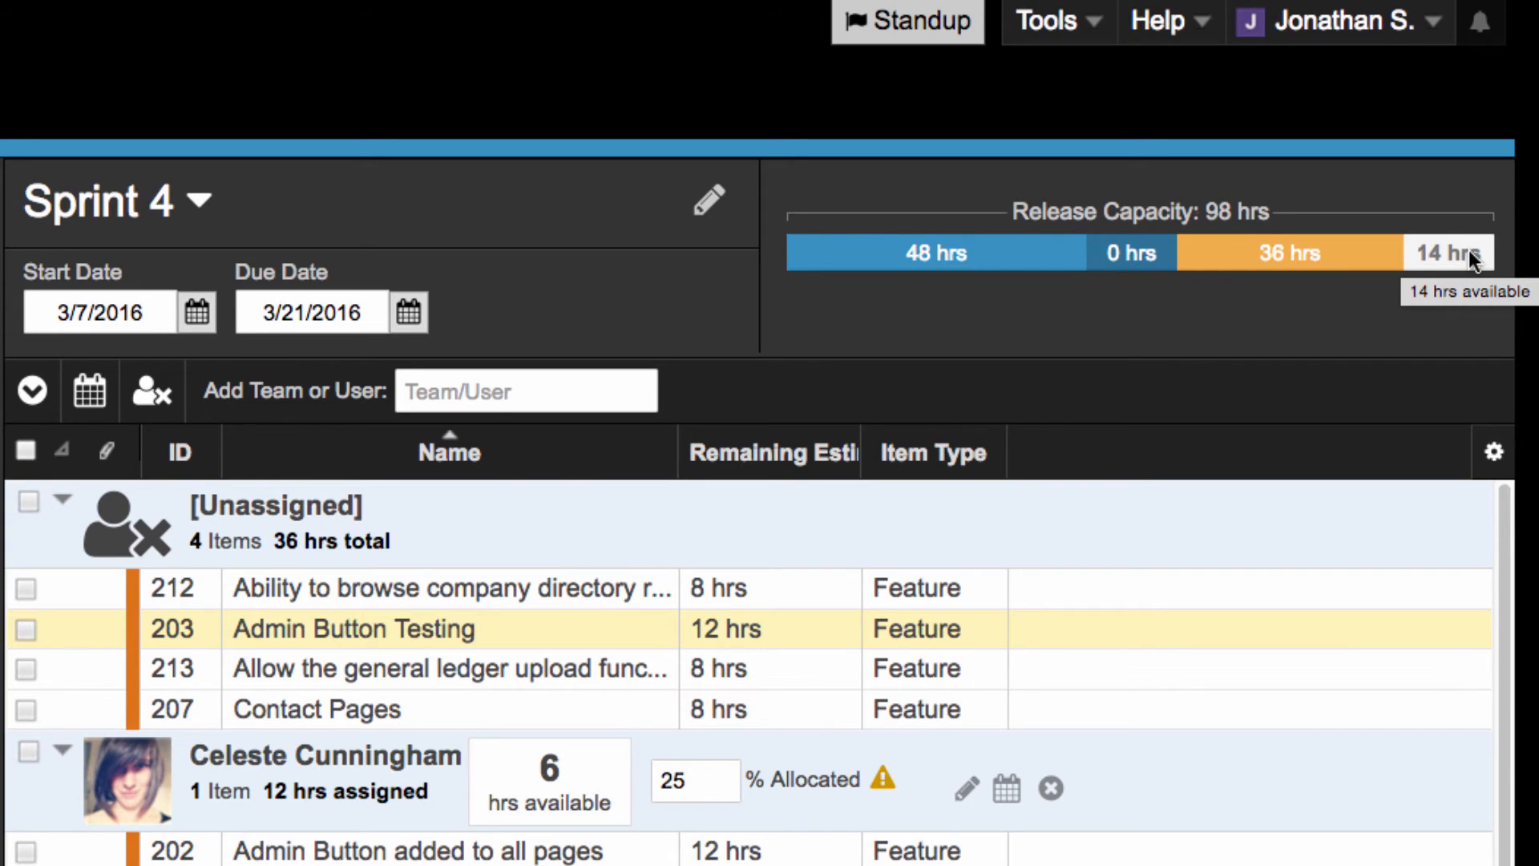
{"action": "mouse_move", "coordinate": [1129, 381]}
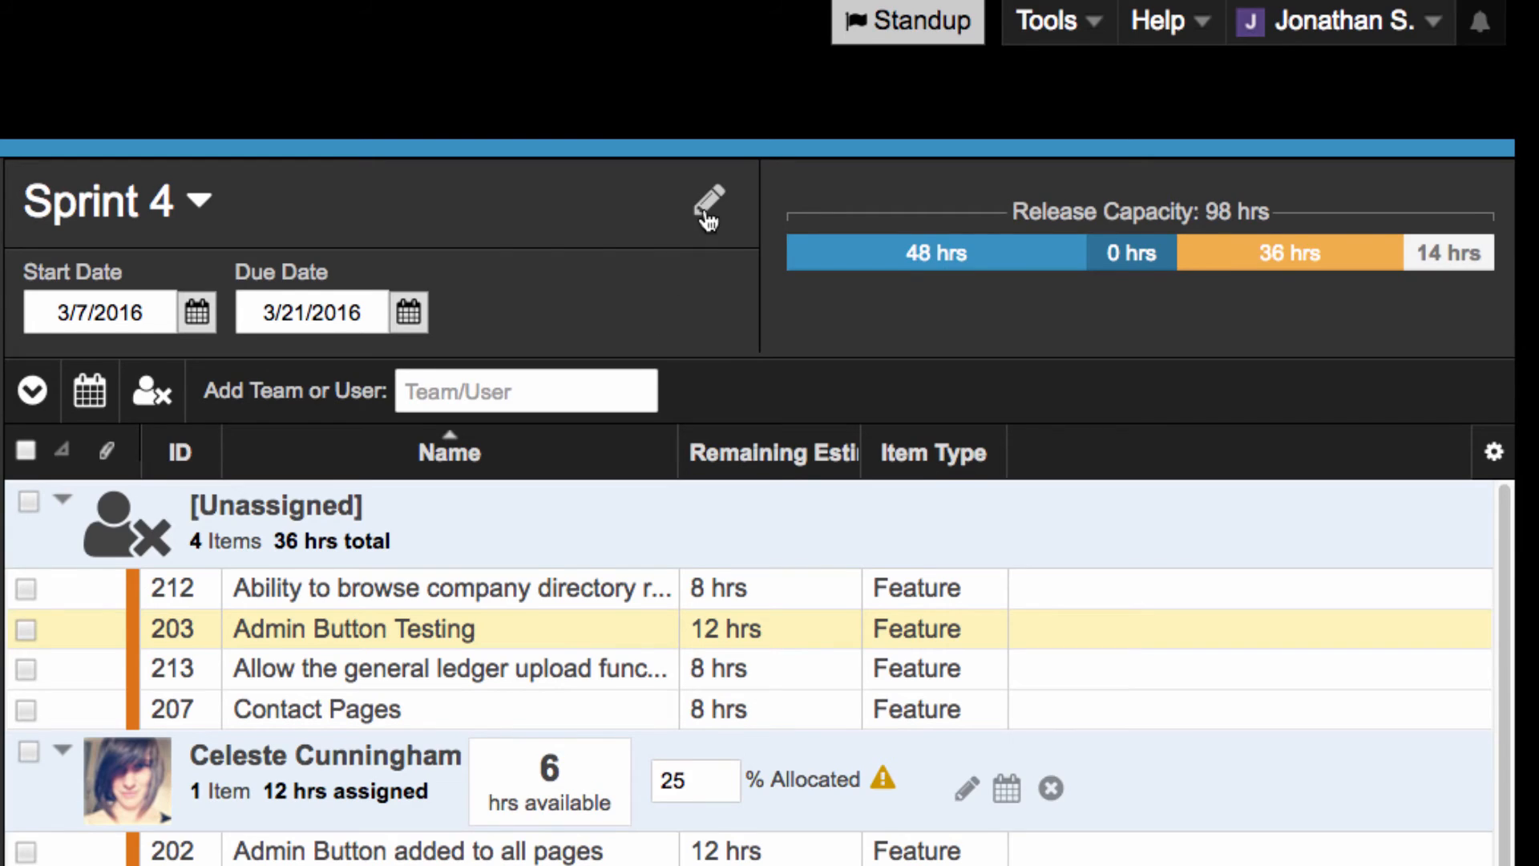
Set Sprint 4's capacity to 200 hrs in the release details and save.
{"action": "left_click", "coordinate": [708, 194]}
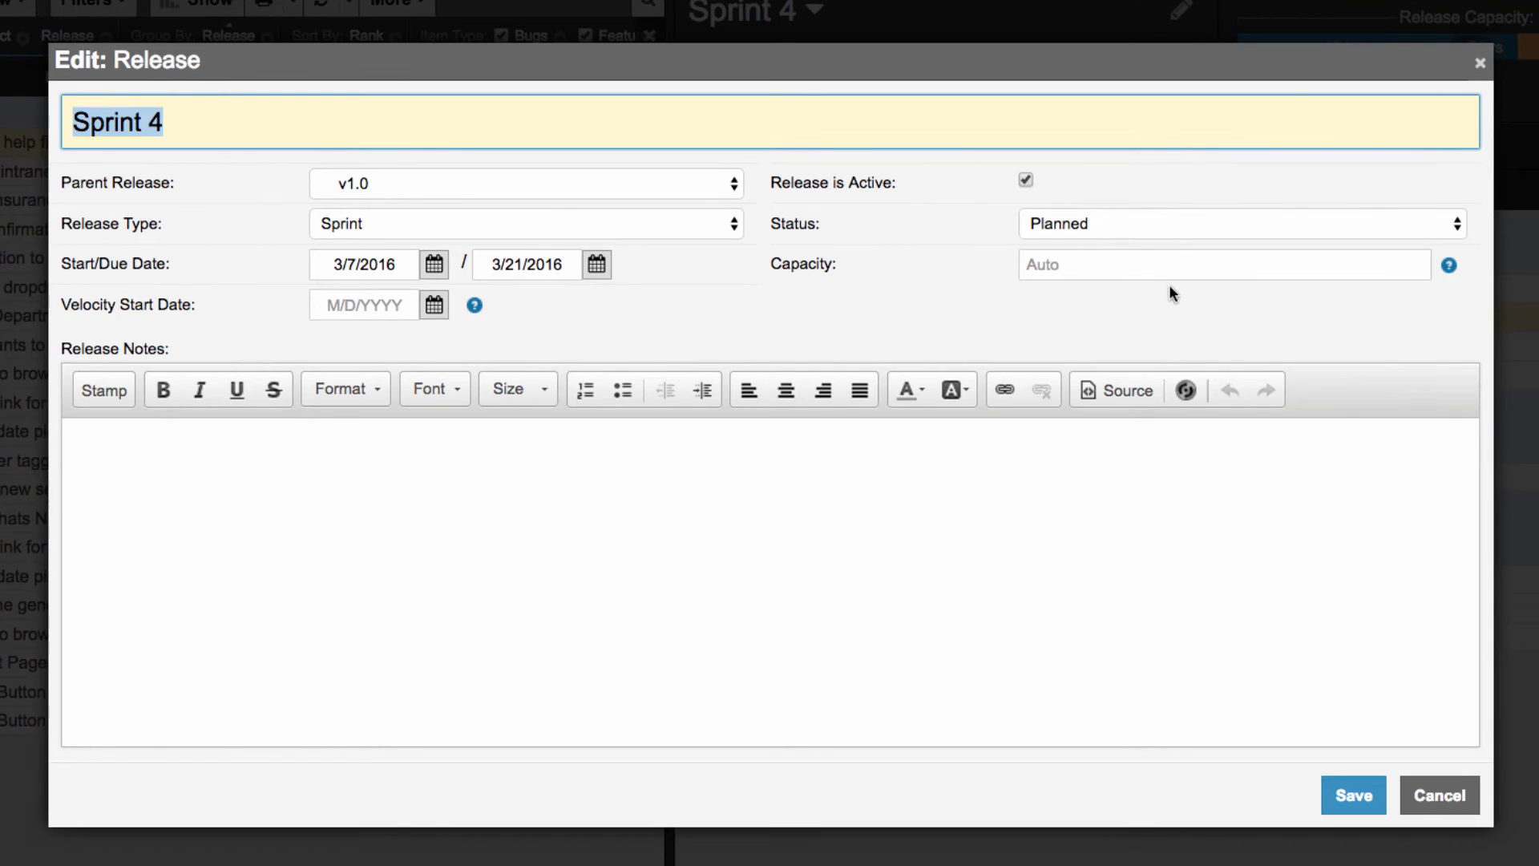
{"action": "type", "text": "200"}
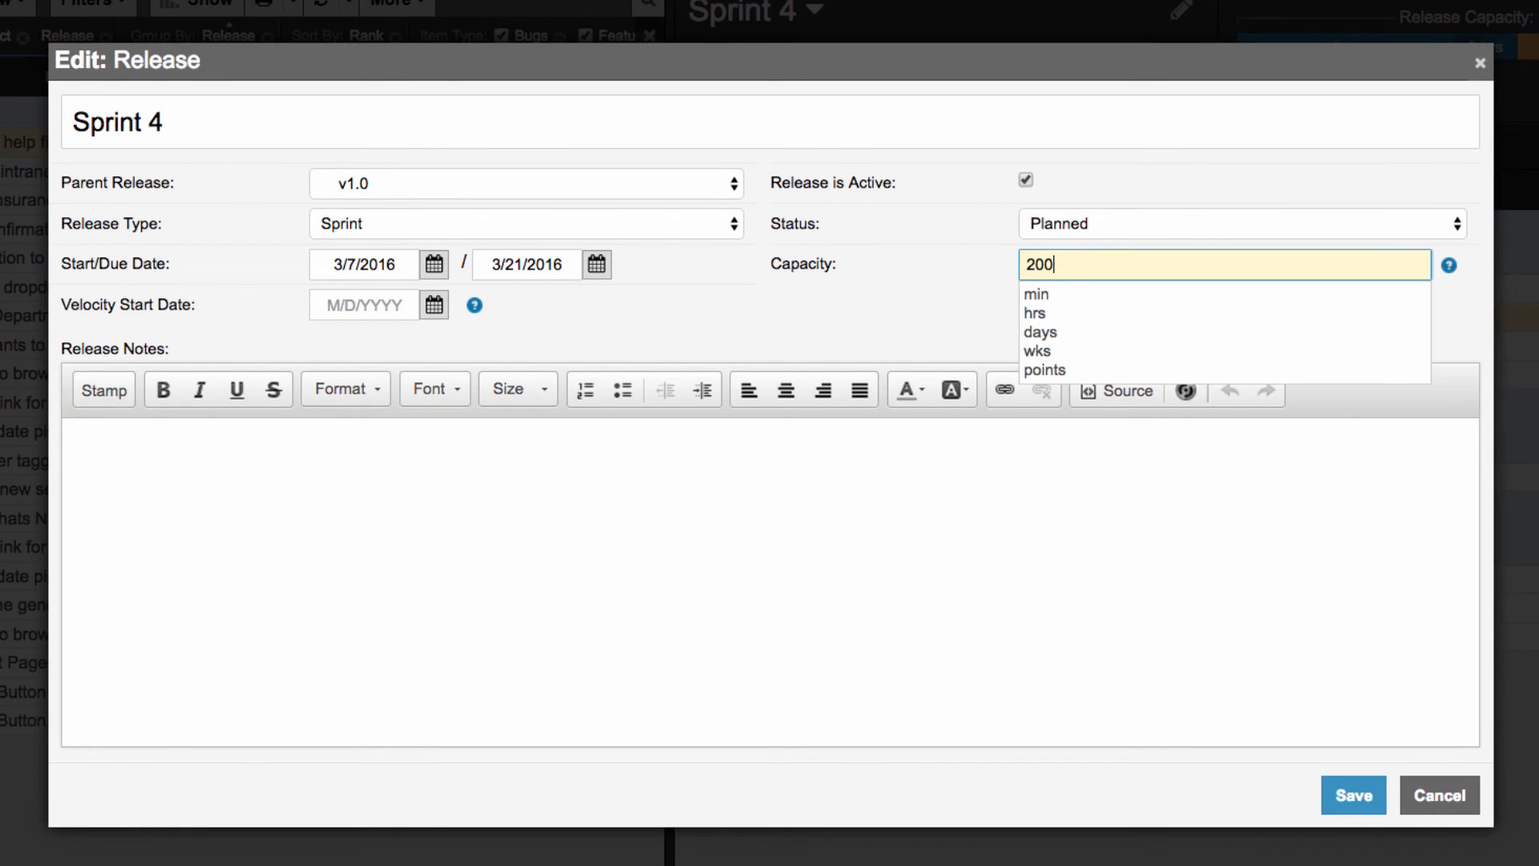
{"action": "left_click", "coordinate": [1034, 313]}
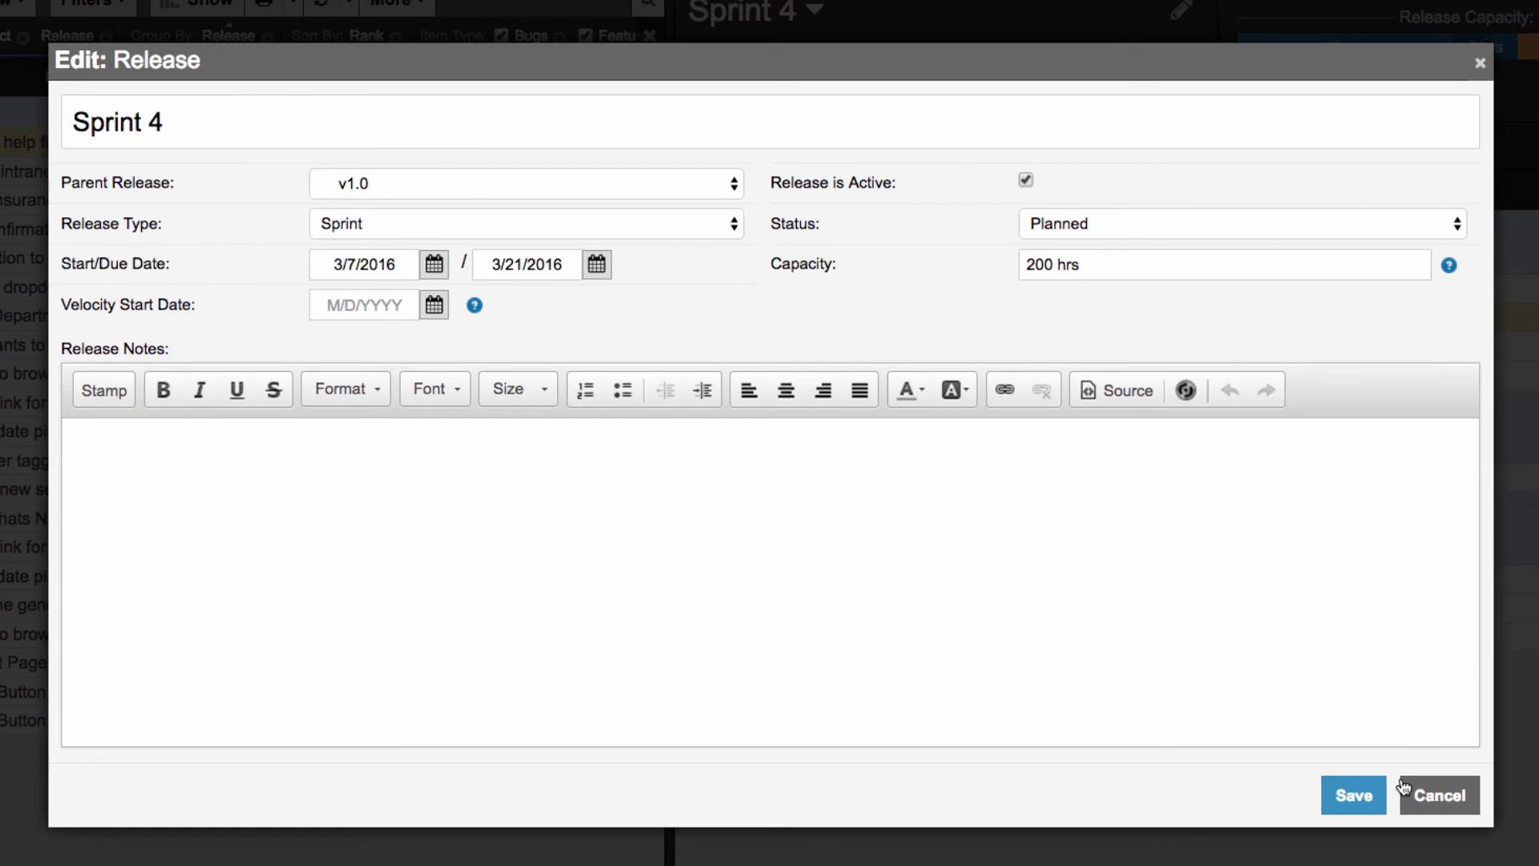
{"action": "left_click", "coordinate": [1436, 795]}
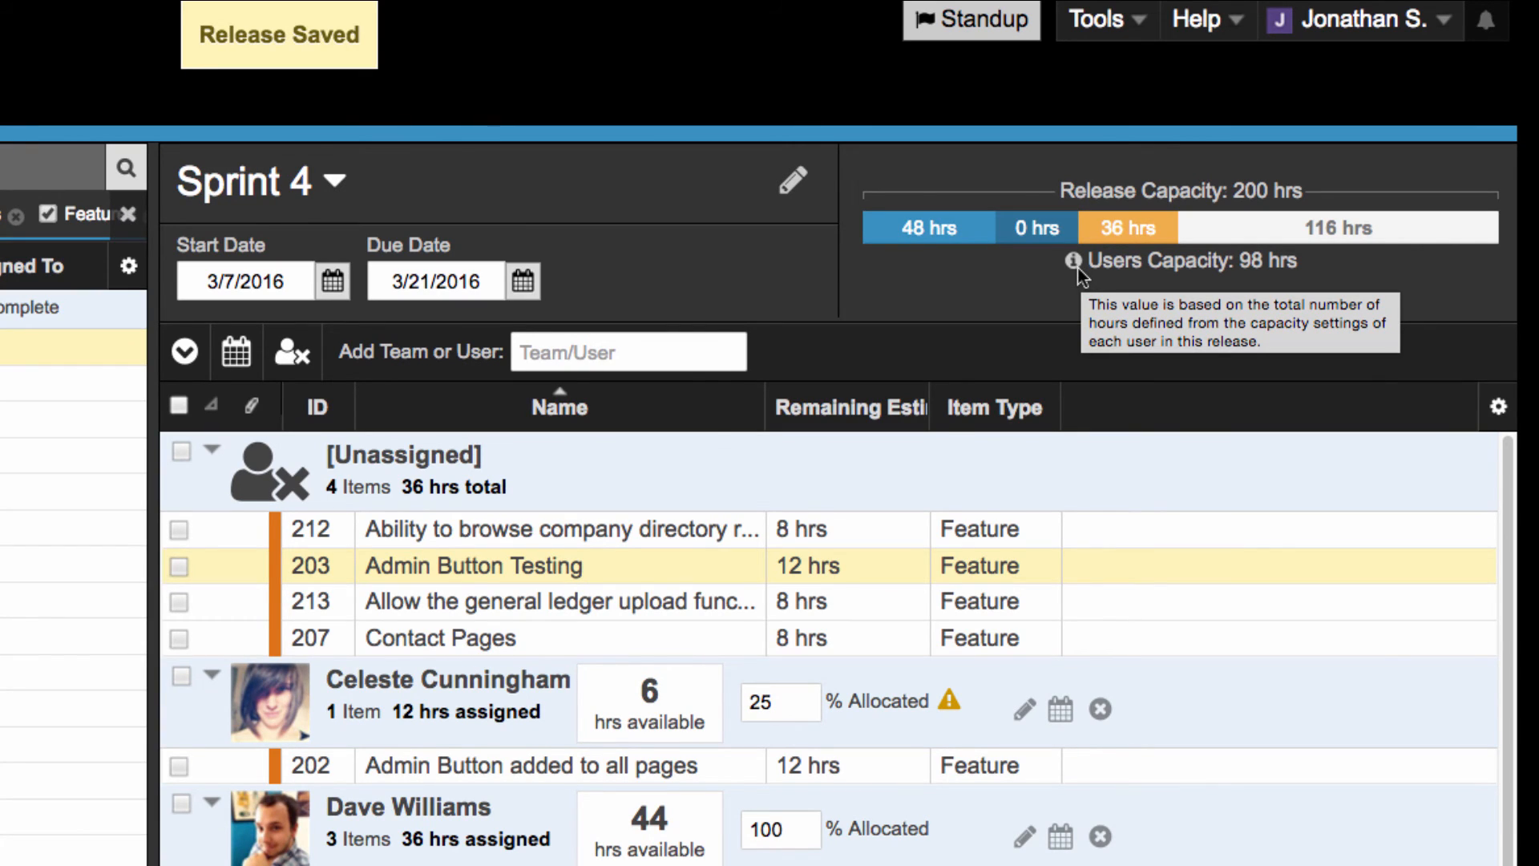
{"action": "mouse_move", "coordinate": [1068, 292]}
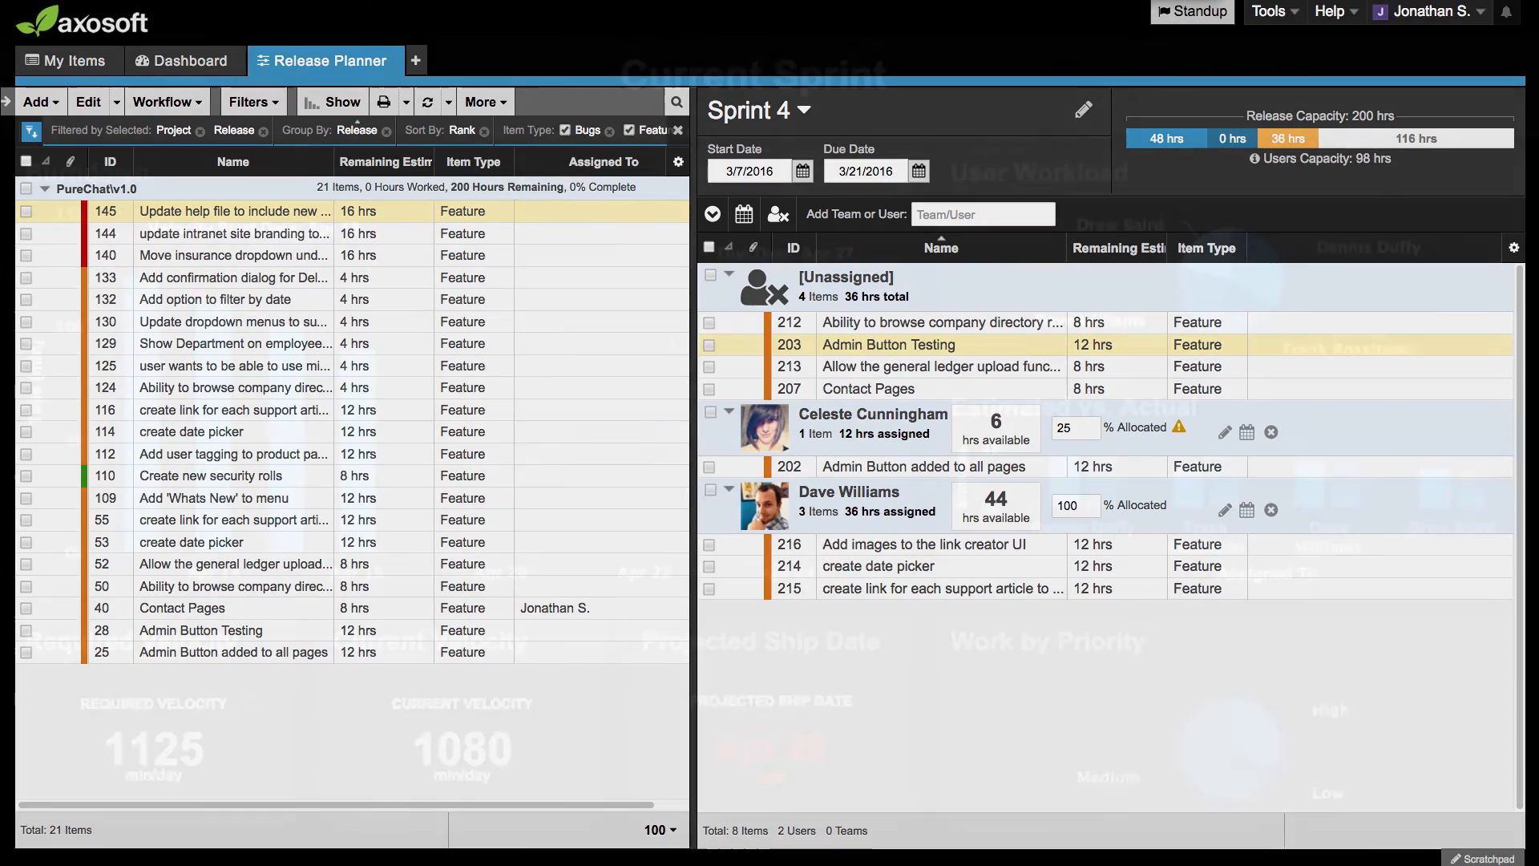
Switch to the Current Sprint dashboard showing burndown, workload and velocity charts.
{"action": "left_click", "coordinate": [182, 60]}
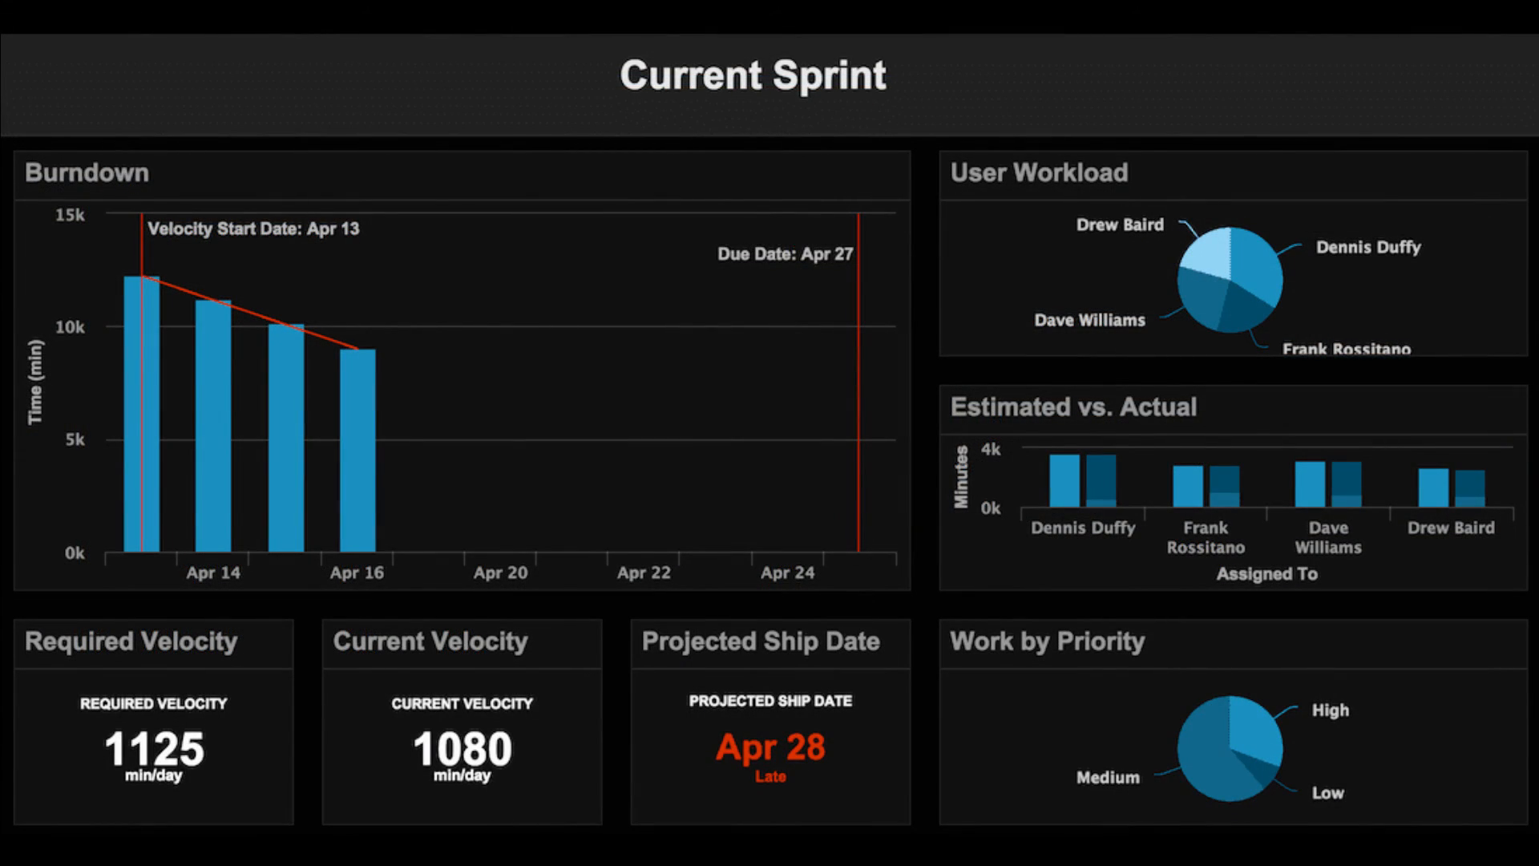